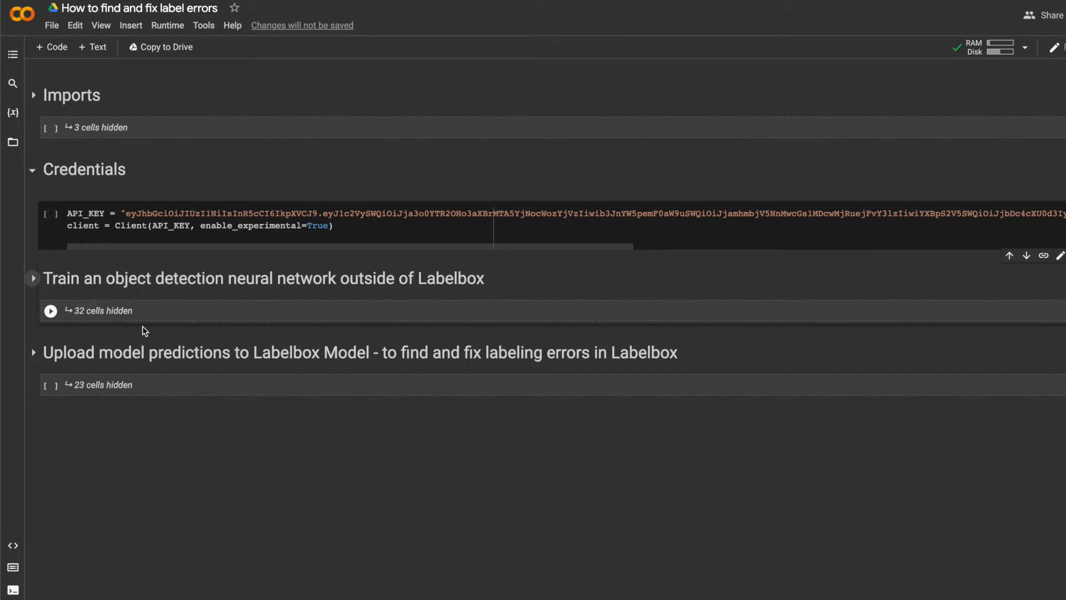
{"action": "mouse_move", "coordinate": [36, 288]}
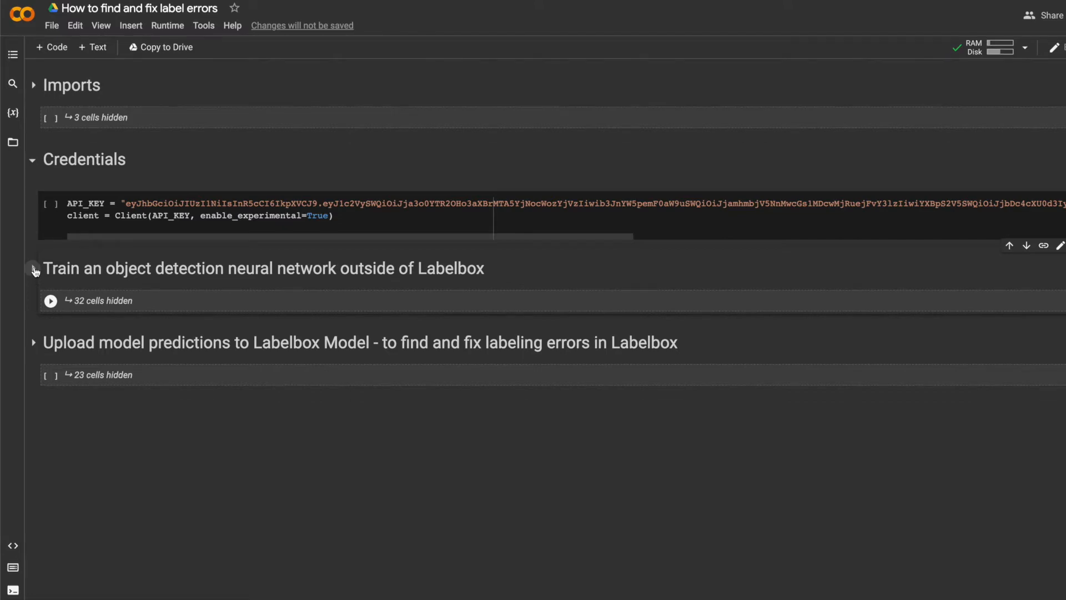
Step: Expand the object detection training section and peek into the Get the assets section
{"action": "left_click", "coordinate": [32, 271]}
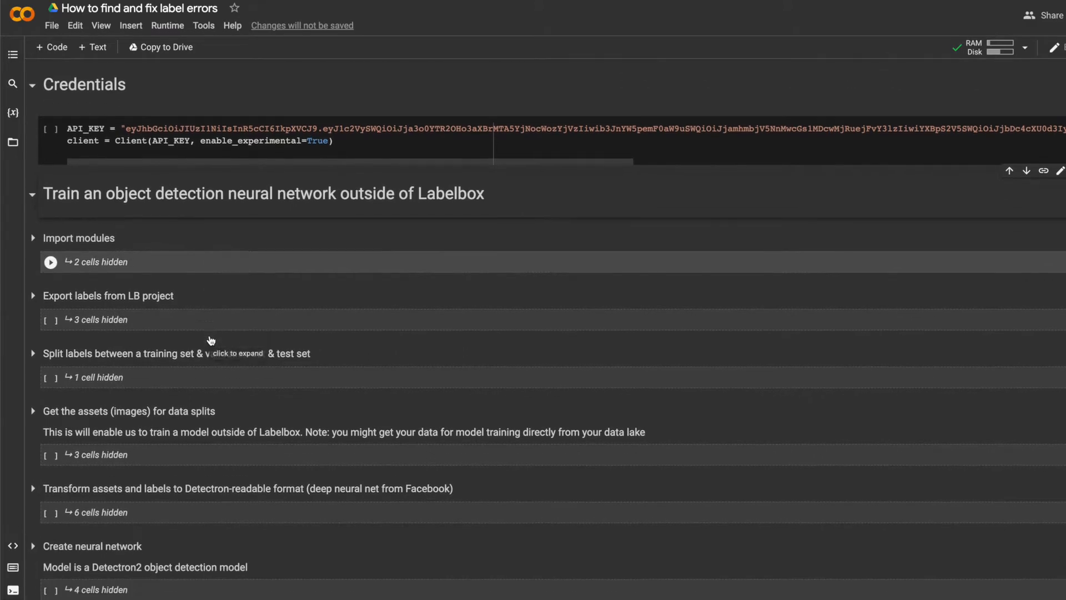
{"action": "scroll", "scroll_direction": "down", "scroll_amount": 3}
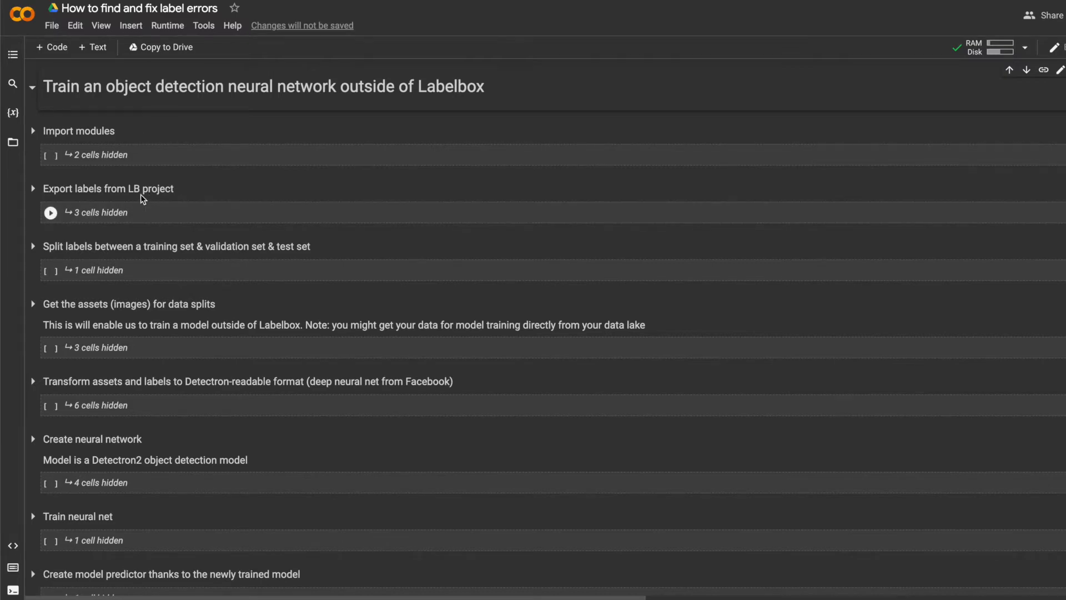
{"action": "mouse_move", "coordinate": [131, 202]}
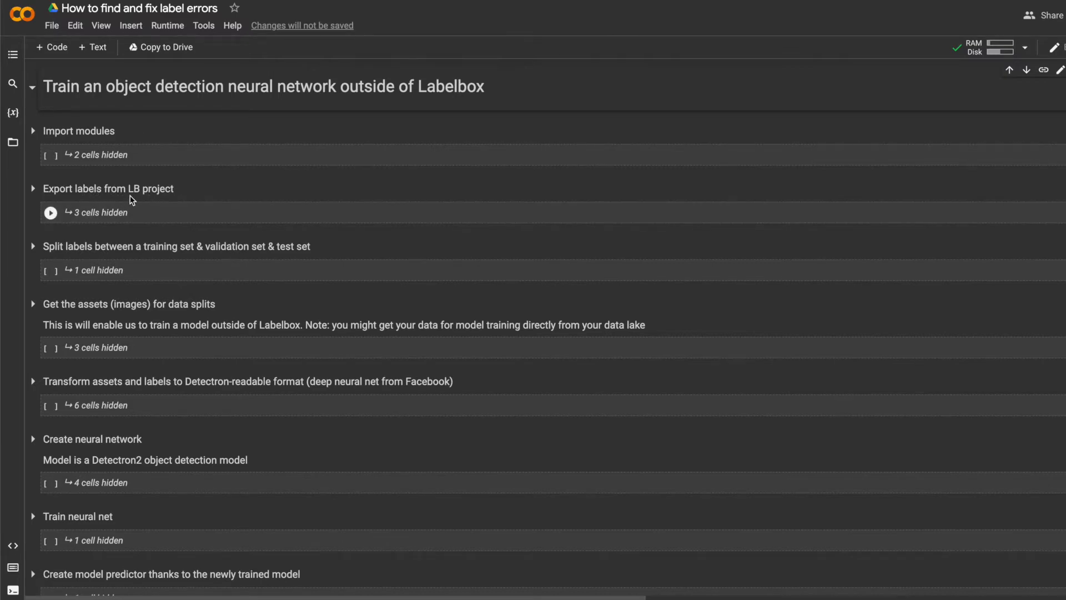
{"action": "scroll", "scroll_direction": "down", "scroll_amount": 3}
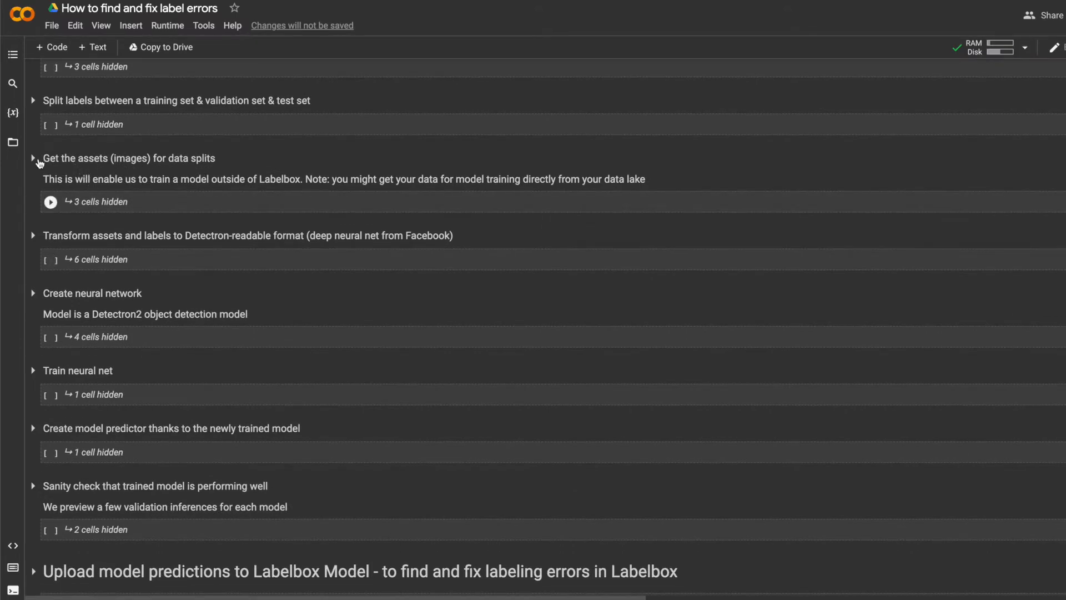
{"action": "left_click", "coordinate": [32, 158]}
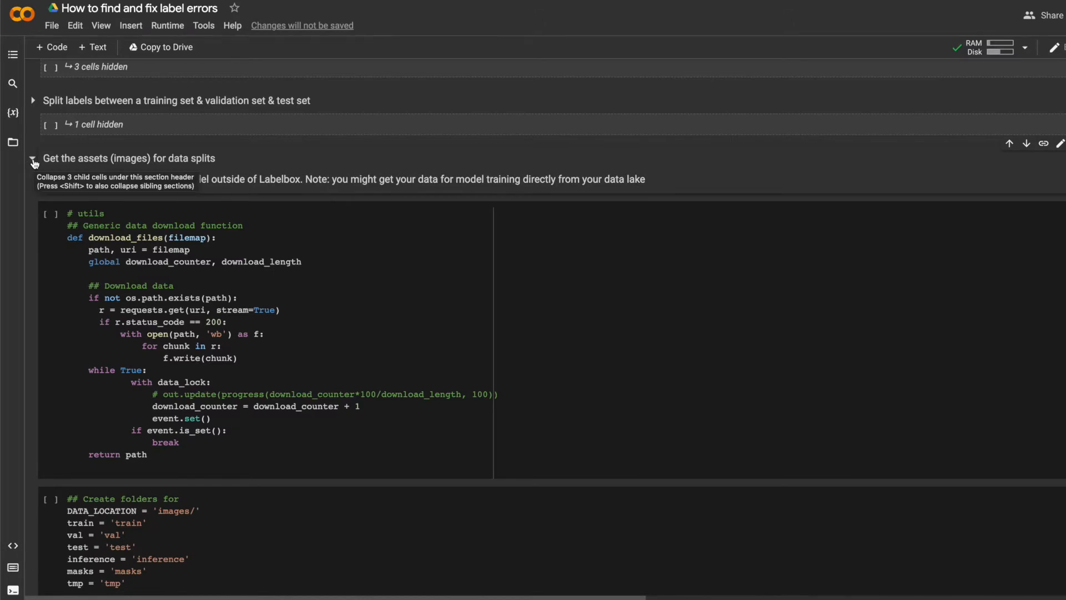
{"action": "left_click", "coordinate": [32, 158]}
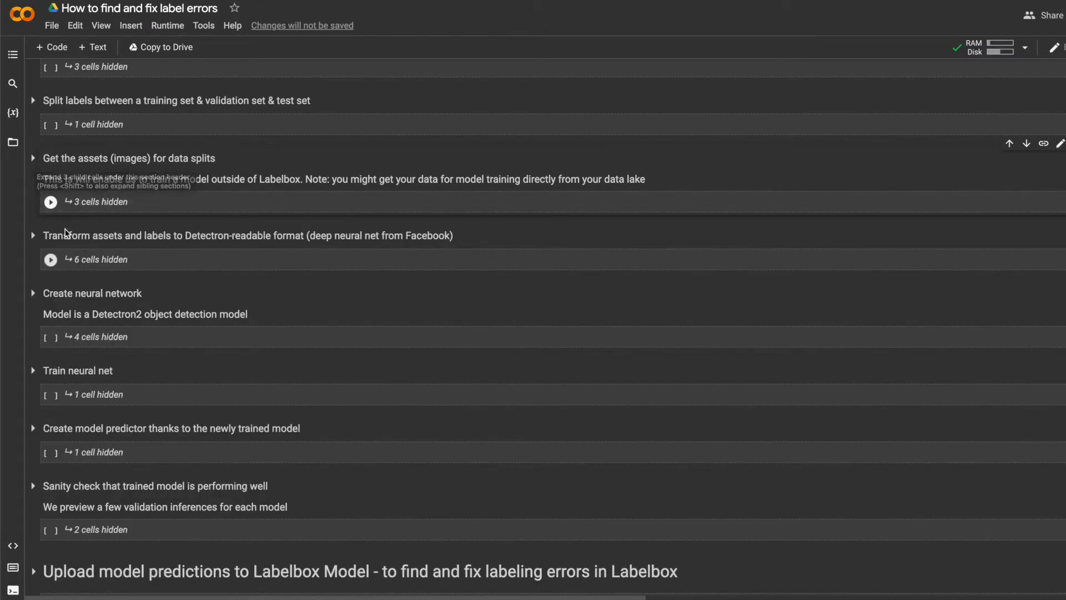
{"action": "mouse_move", "coordinate": [243, 247]}
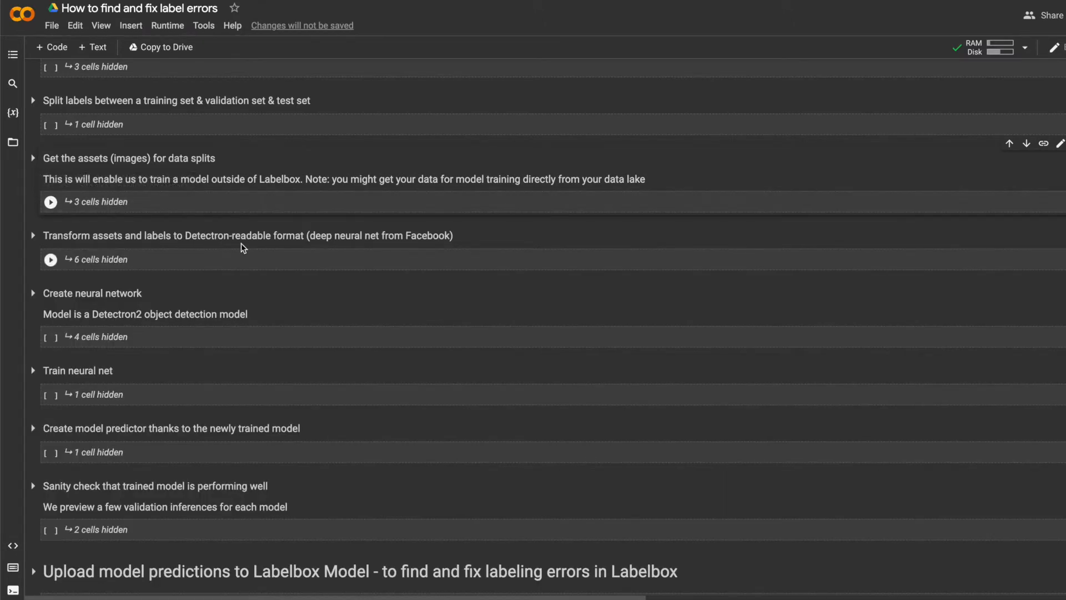
{"action": "mouse_move", "coordinate": [165, 246]}
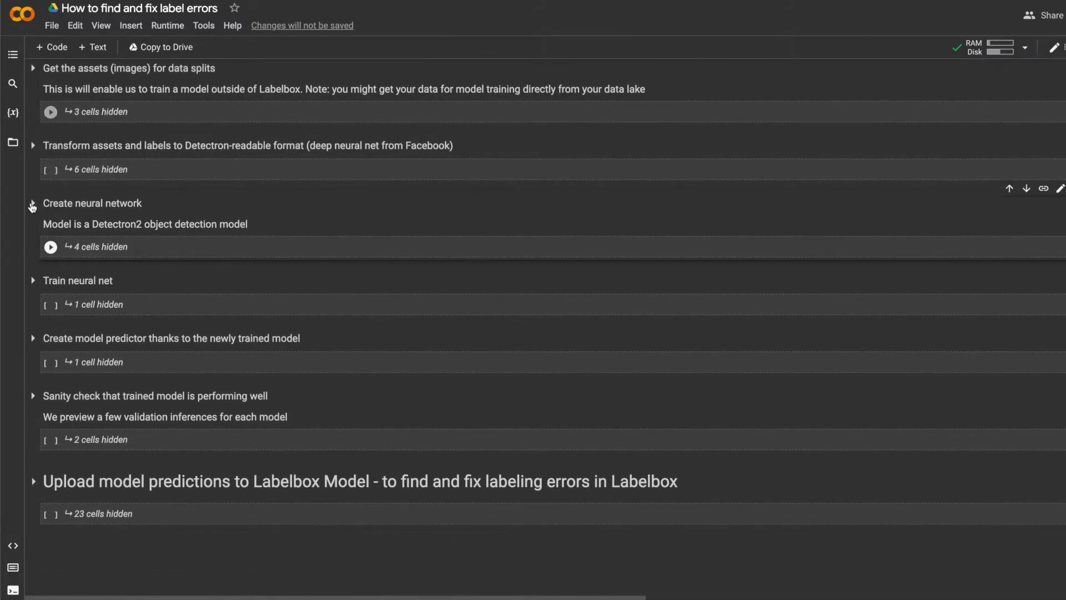
Step: Review the validation prediction previews down to the upload predictions section
{"action": "scroll", "scroll_direction": "down", "scroll_amount": 3}
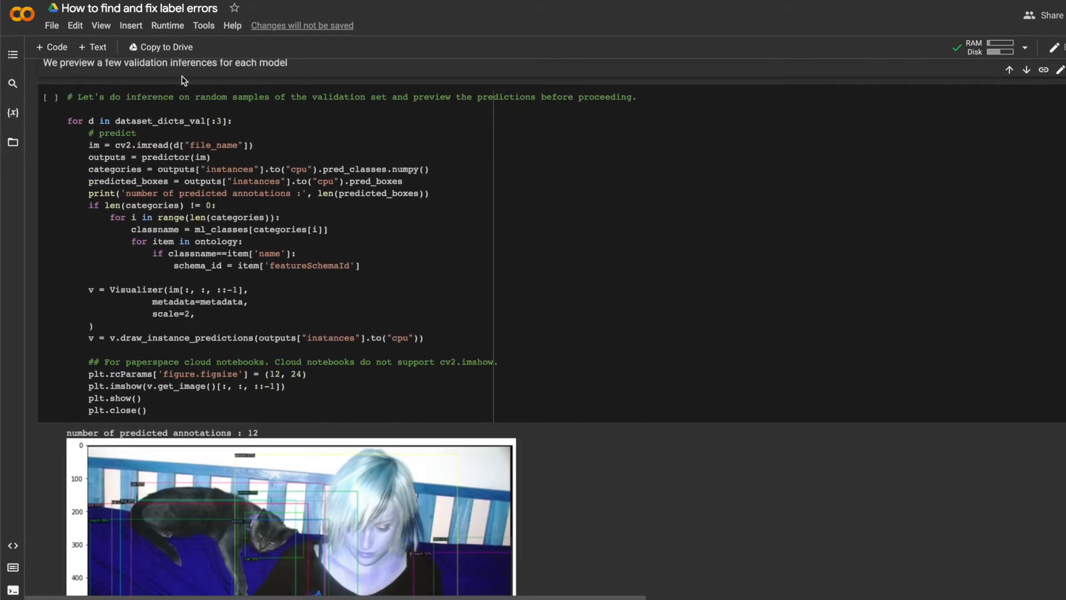
{"action": "scroll", "scroll_direction": "down", "scroll_amount": 3}
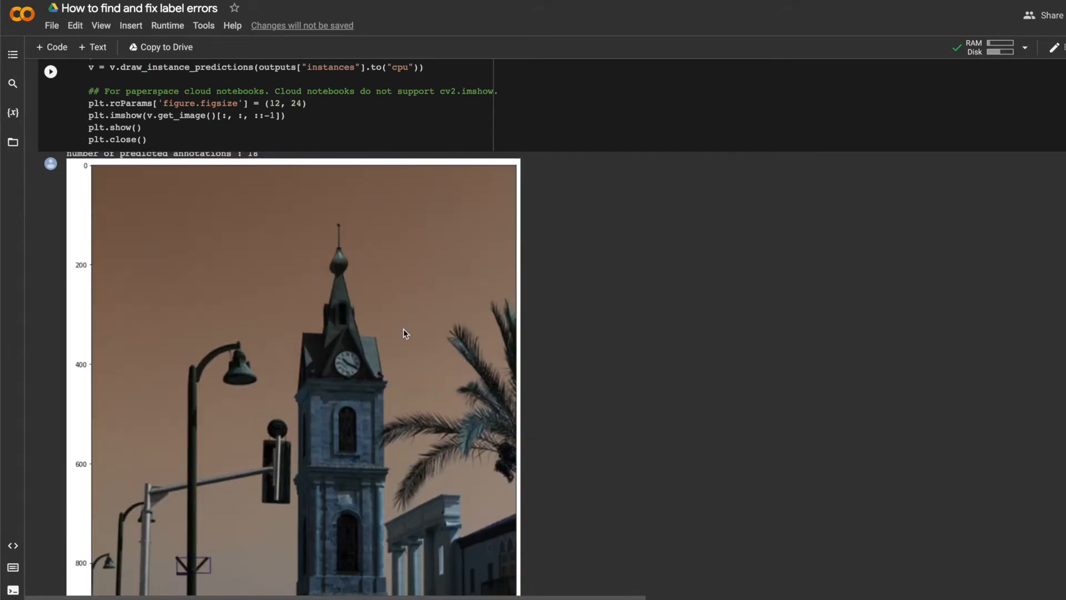
{"action": "scroll", "scroll_direction": "down", "scroll_amount": 3}
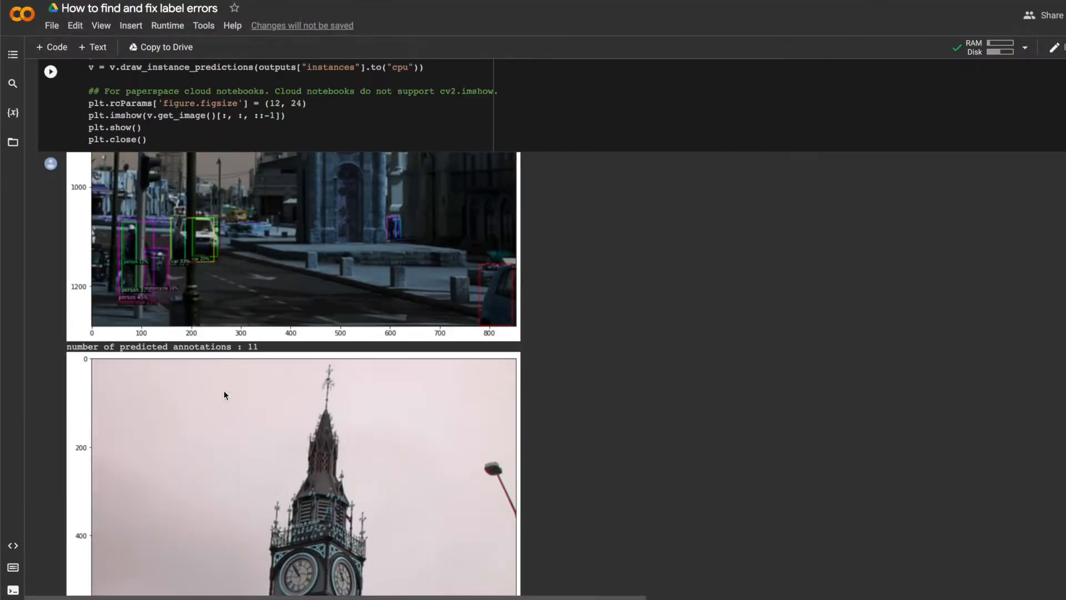
{"action": "scroll", "scroll_direction": "down", "scroll_amount": 3}
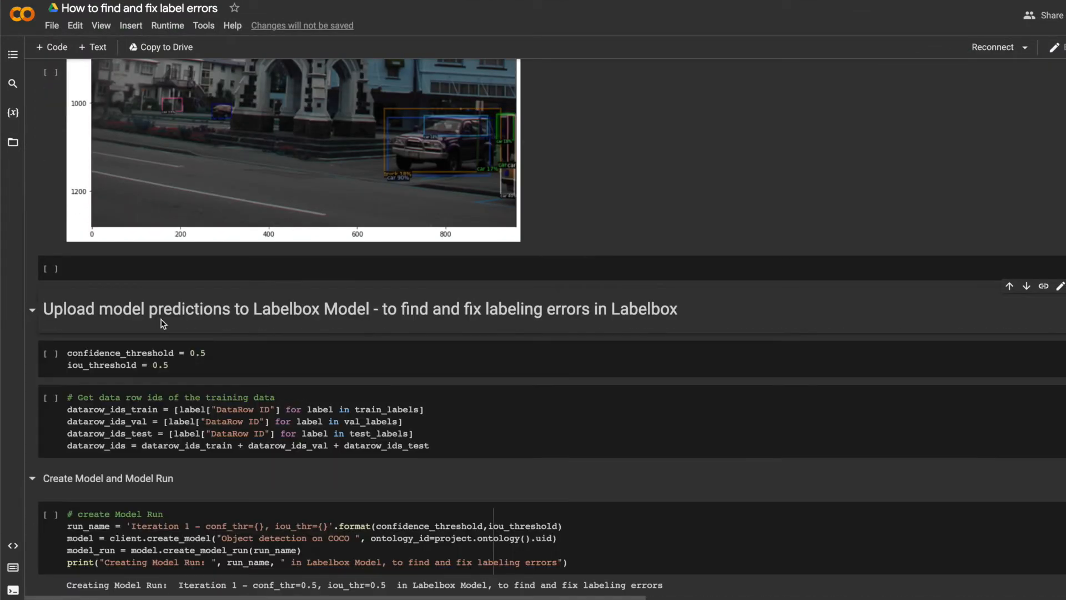
{"action": "scroll", "scroll_direction": "down", "scroll_amount": 3}
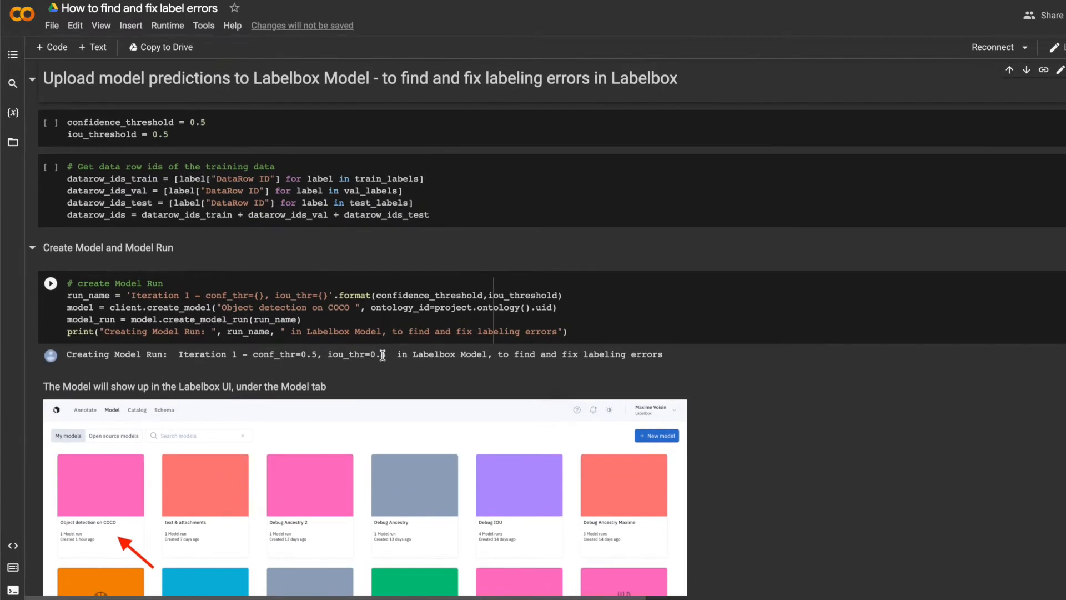
{"action": "mouse_move", "coordinate": [656, 105]}
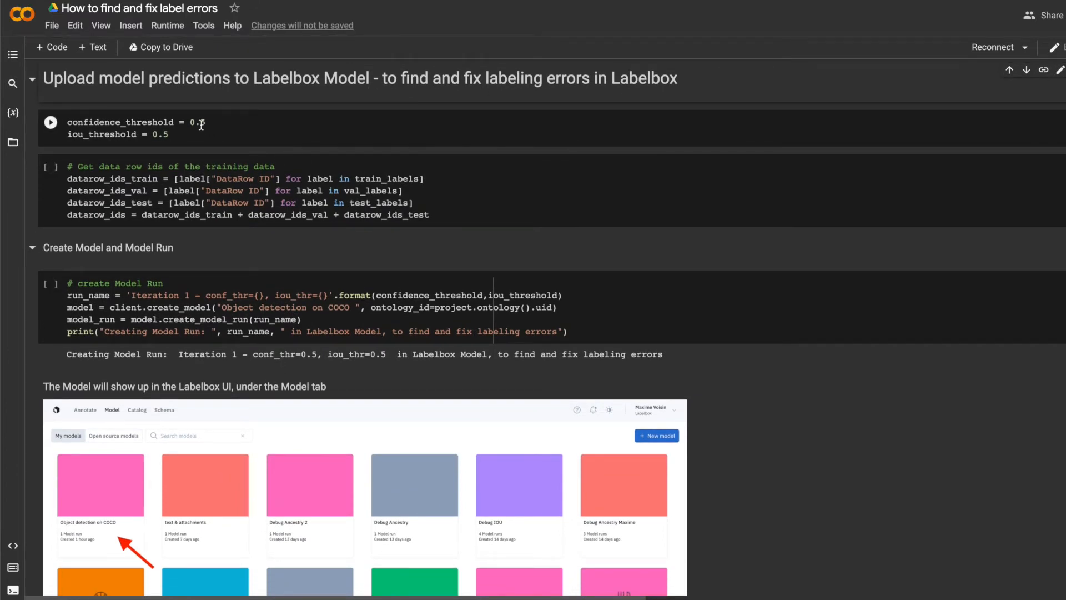
{"action": "double_click", "coordinate": [197, 122]}
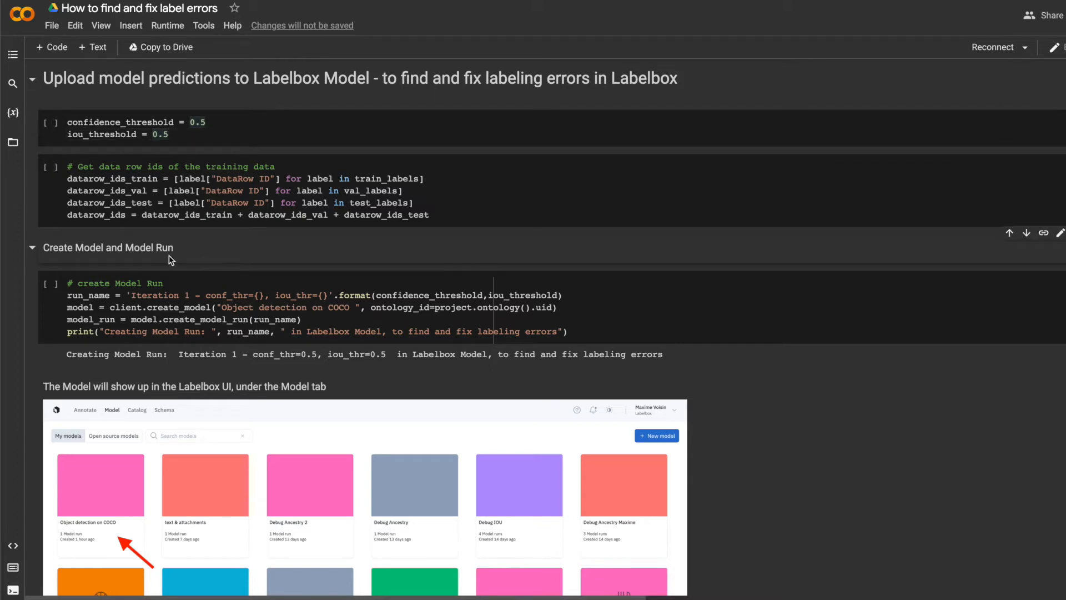
{"action": "mouse_move", "coordinate": [134, 260]}
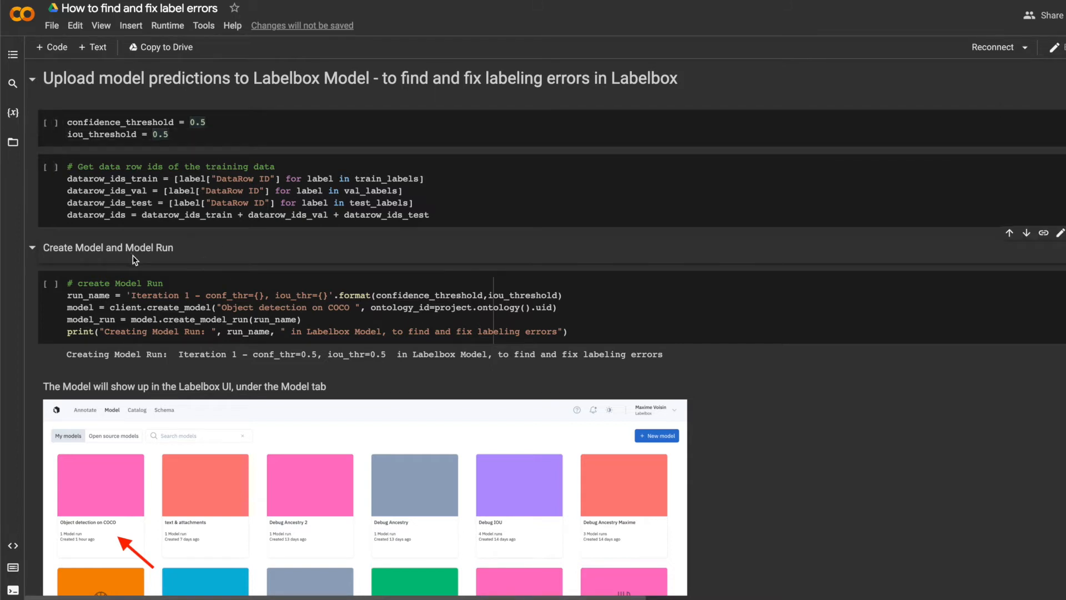
{"action": "mouse_move", "coordinate": [185, 252]}
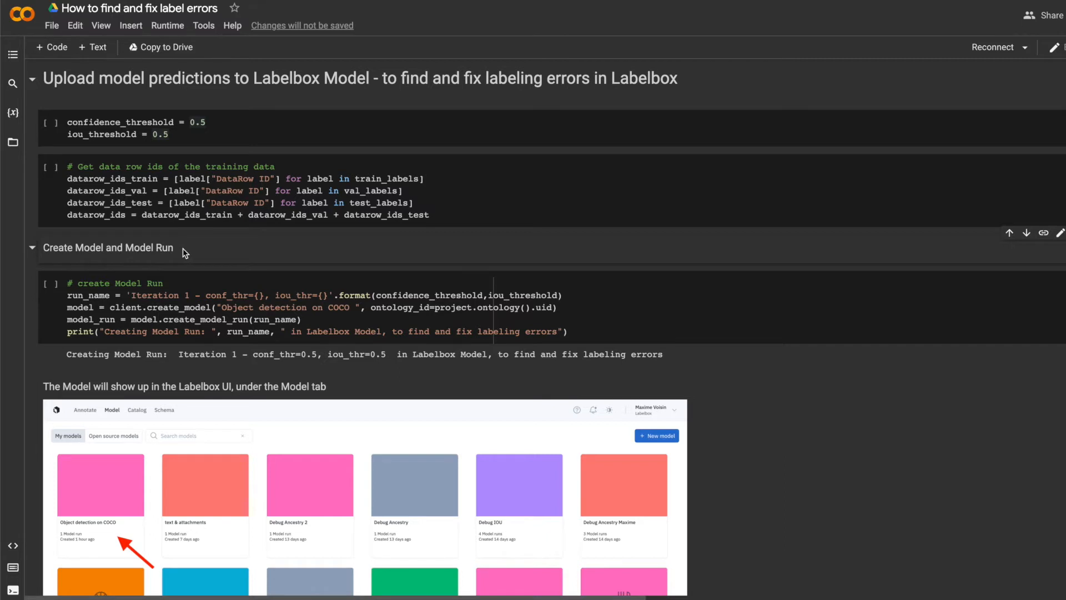
{"action": "scroll", "scroll_direction": "down", "scroll_amount": 3}
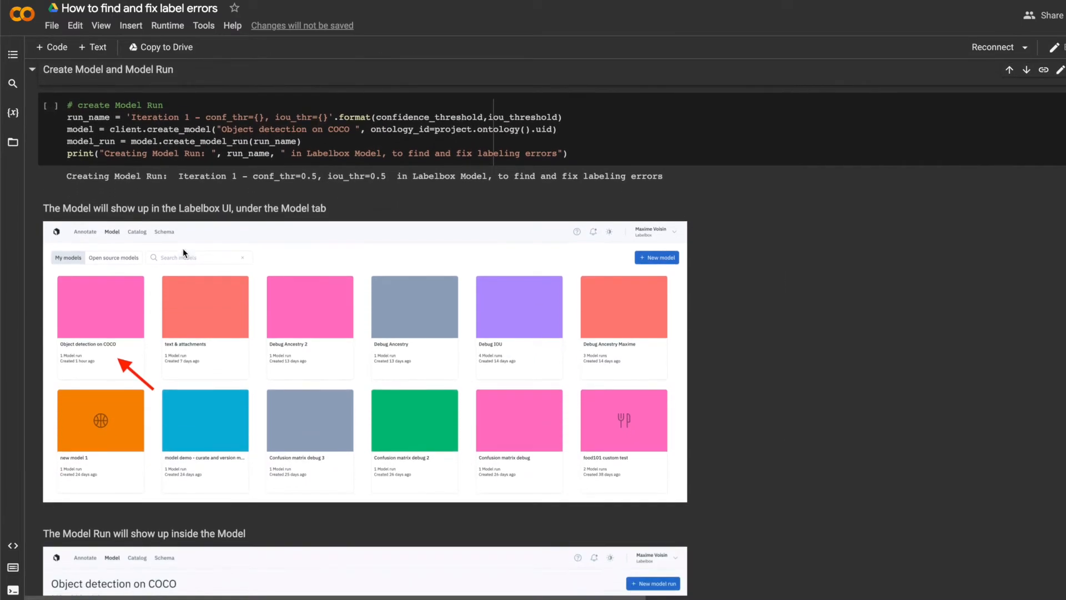
{"action": "mouse_move", "coordinate": [108, 359]}
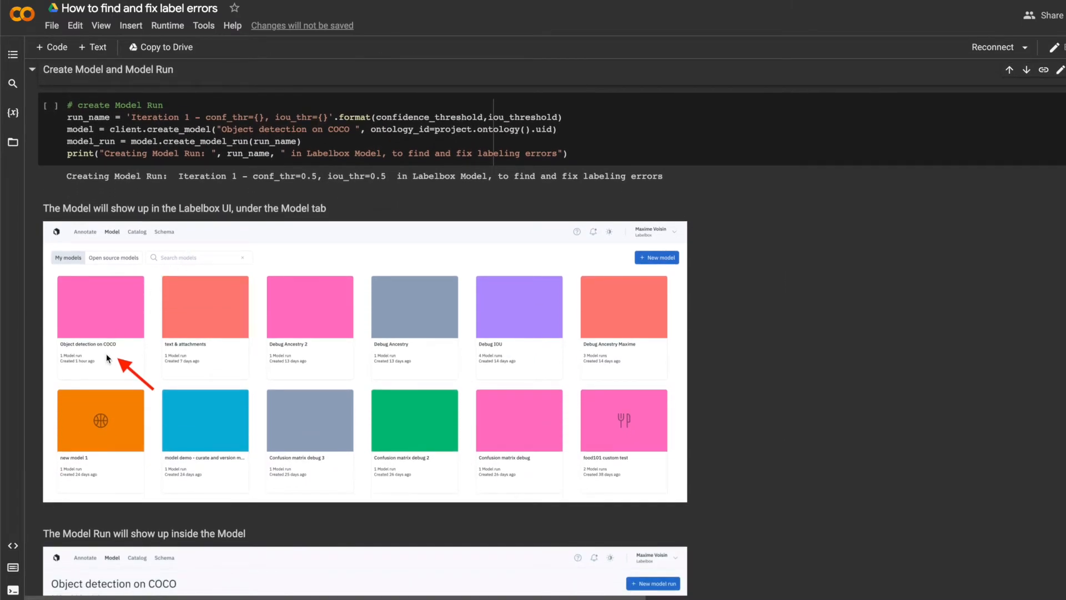
{"action": "mouse_move", "coordinate": [173, 296]}
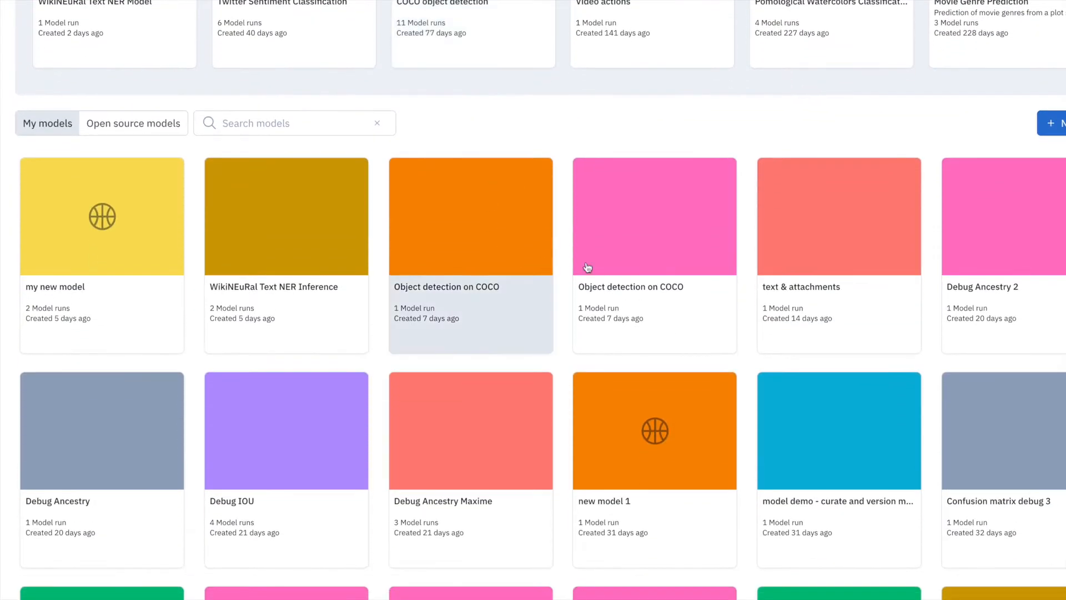
Step: Open the Object detection on COCO model from the model list
{"action": "left_click", "coordinate": [470, 216]}
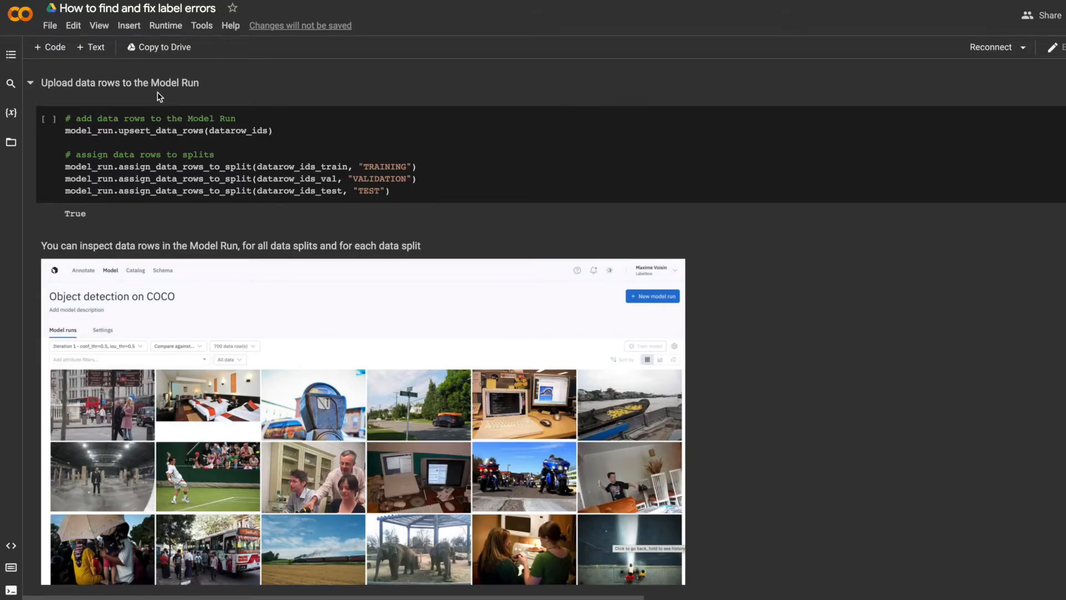
Step: View the Training split rows, then reach the notebook's Upload labels to the Model Run section
{"action": "scroll", "scroll_direction": "down", "scroll_amount": 3}
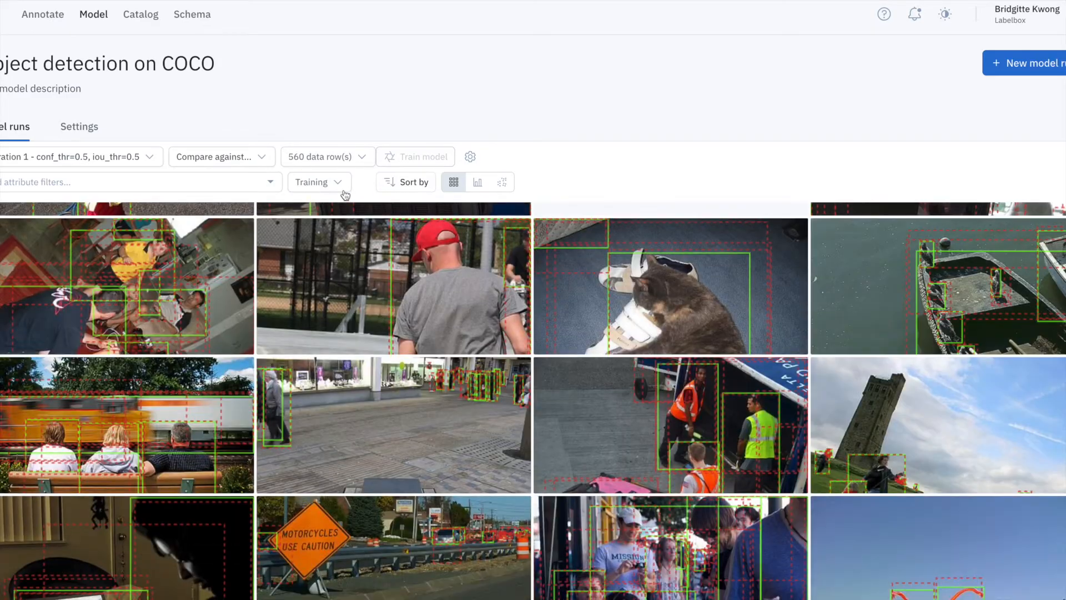
{"action": "left_click", "coordinate": [313, 256]}
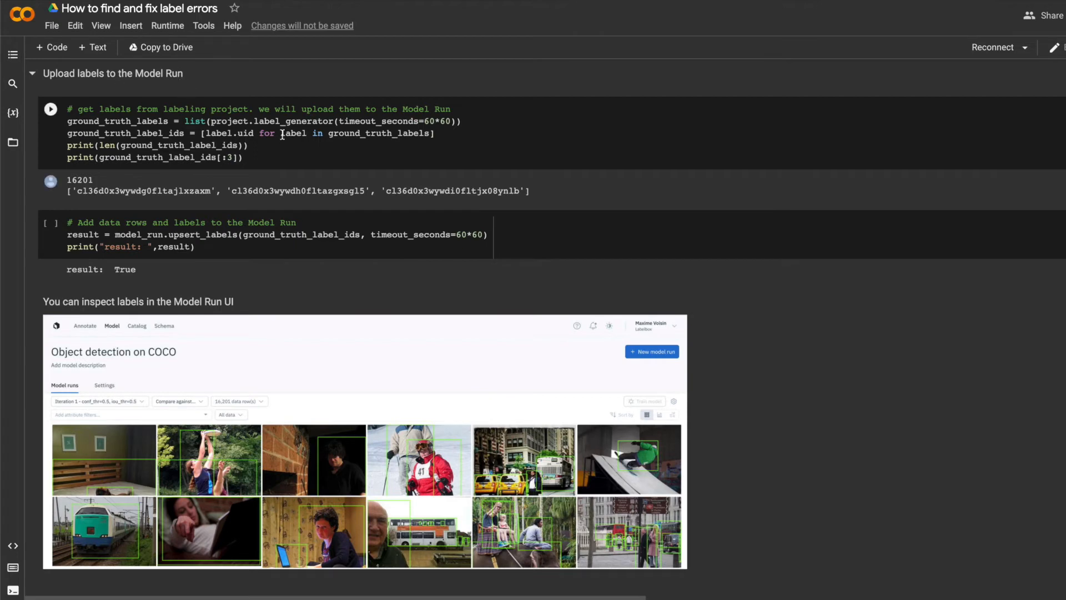
{"action": "mouse_move", "coordinate": [322, 146]}
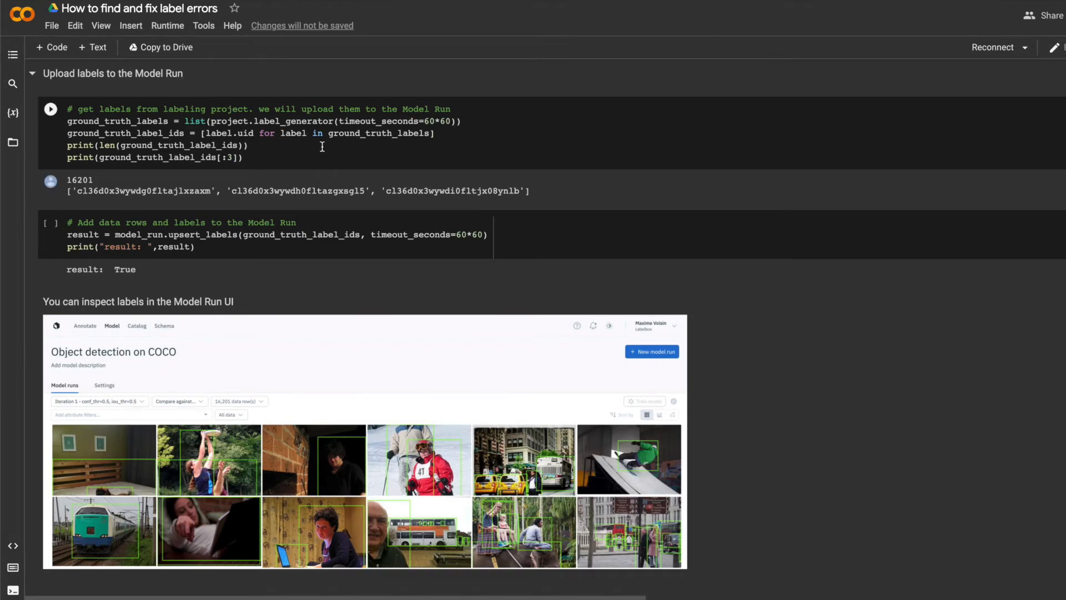
Step: Read through the cells uploading predictions, confidence scores and metrics to the Model Run
{"action": "scroll", "scroll_direction": "down", "scroll_amount": 3}
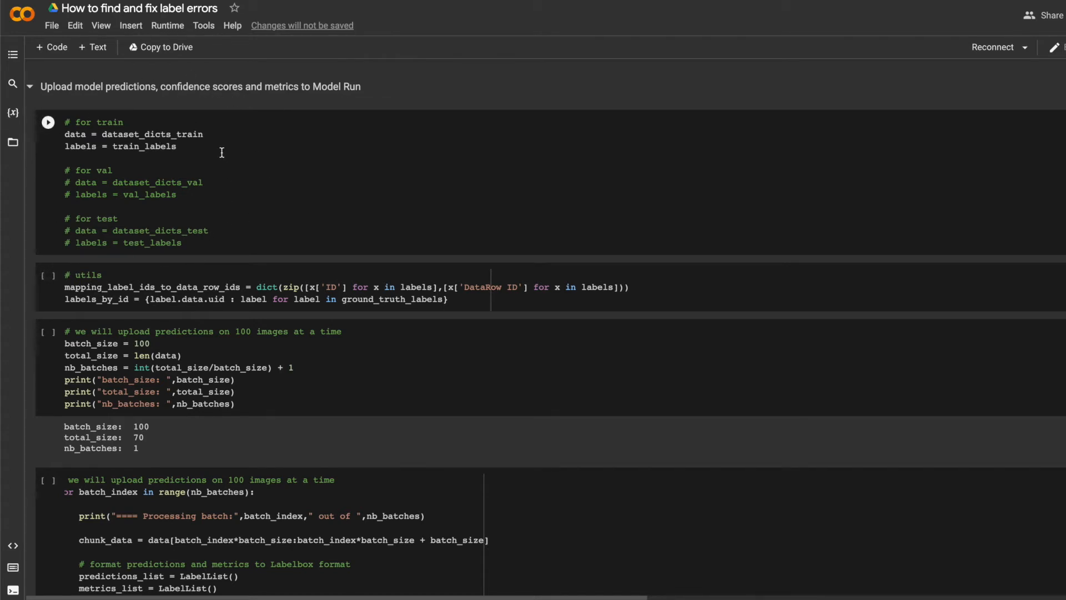
{"action": "scroll", "scroll_direction": "down", "scroll_amount": 3}
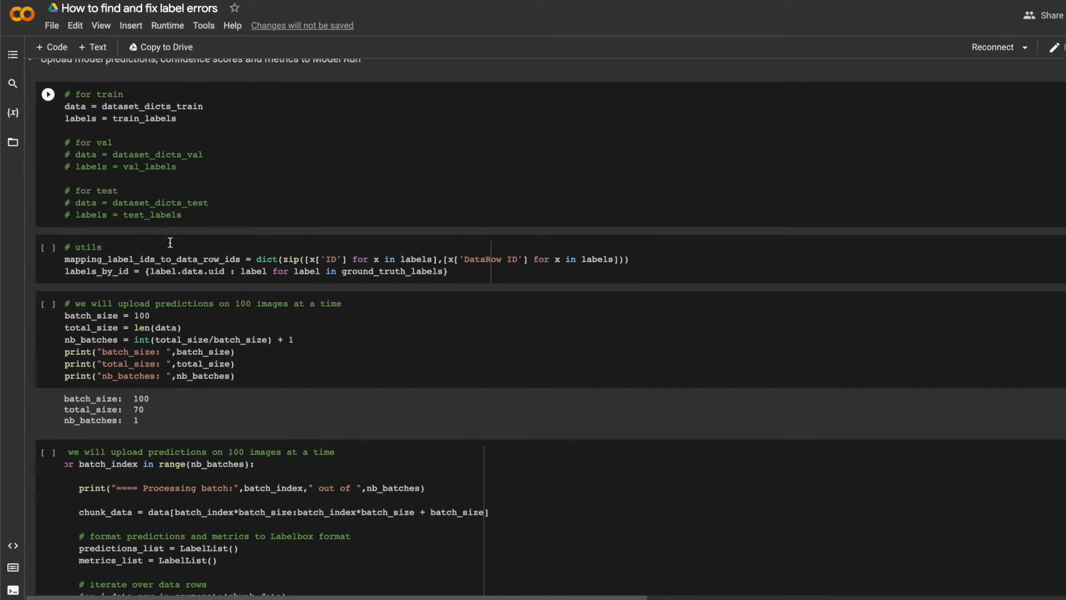
{"action": "scroll", "scroll_direction": "down", "scroll_amount": 3}
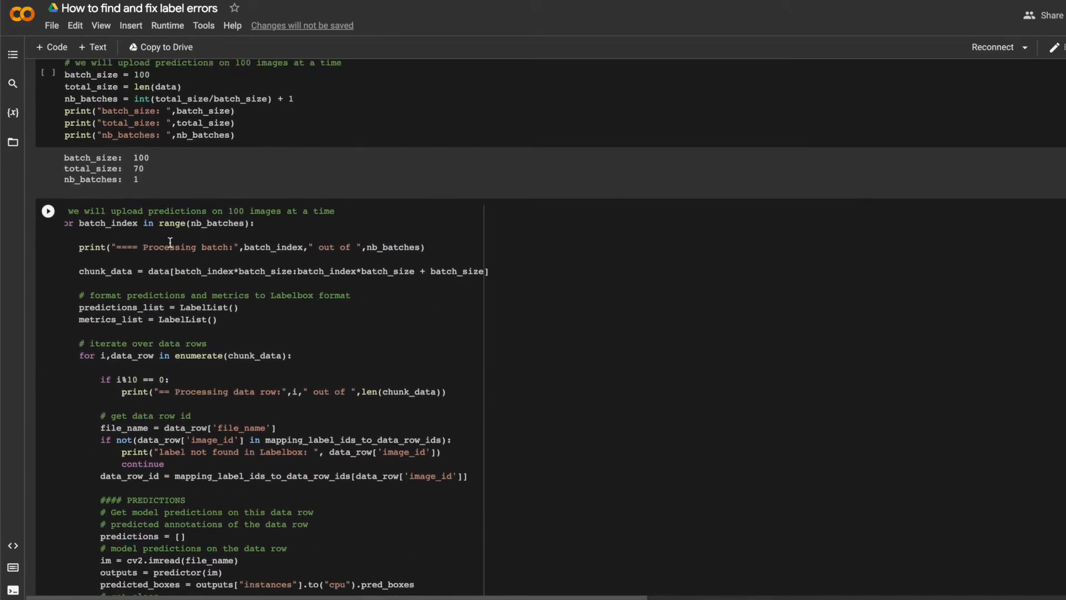
{"action": "scroll", "scroll_direction": "down", "scroll_amount": 3}
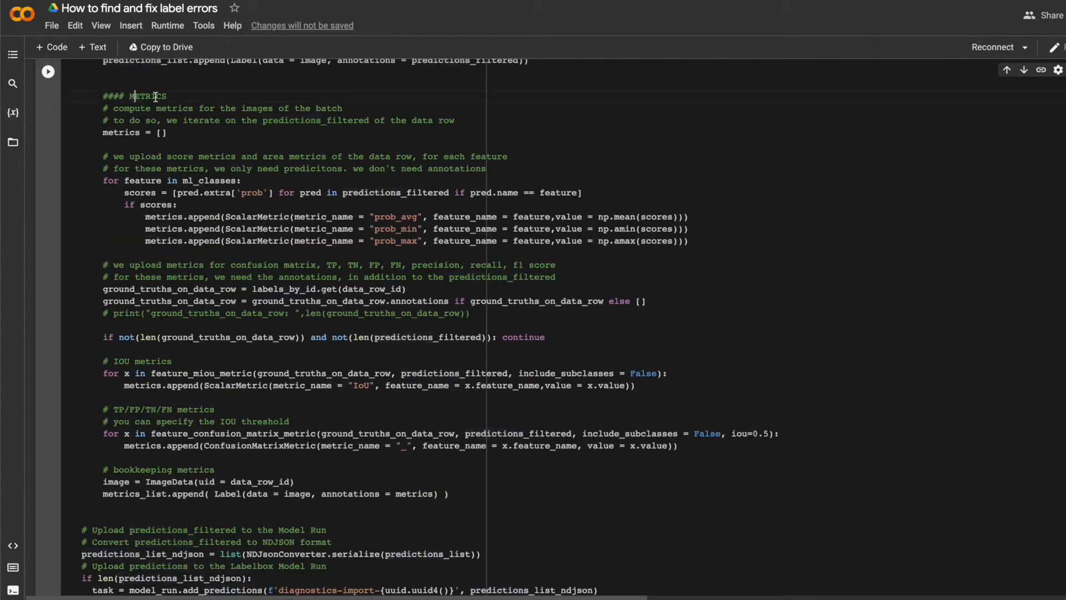
{"action": "scroll", "scroll_direction": "down", "scroll_amount": 3}
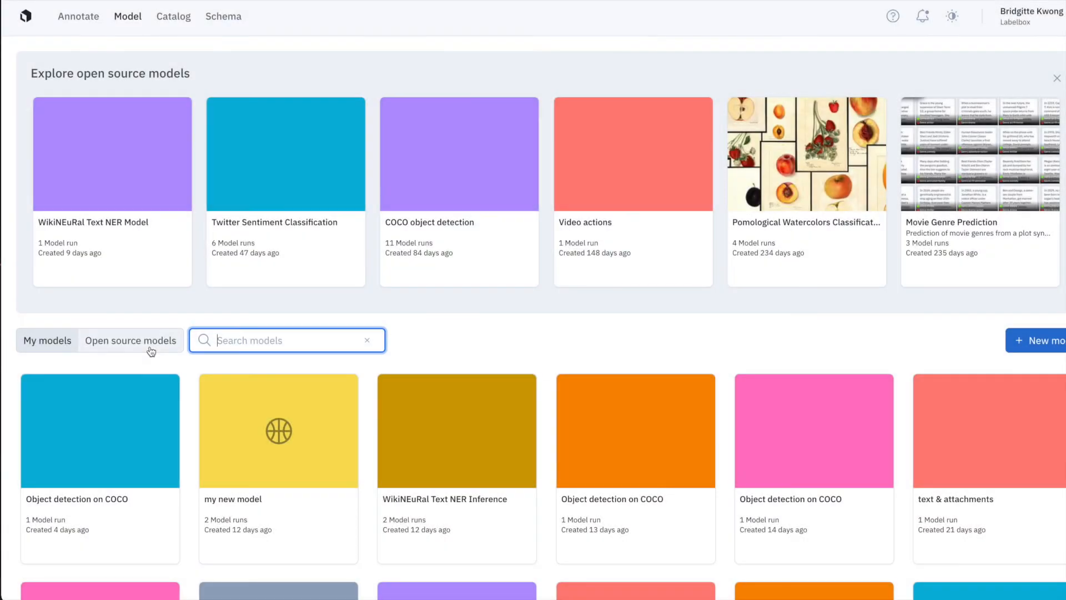
Step: Open the COCO model run and inspect one image's predictions and metrics
{"action": "left_click", "coordinate": [99, 498]}
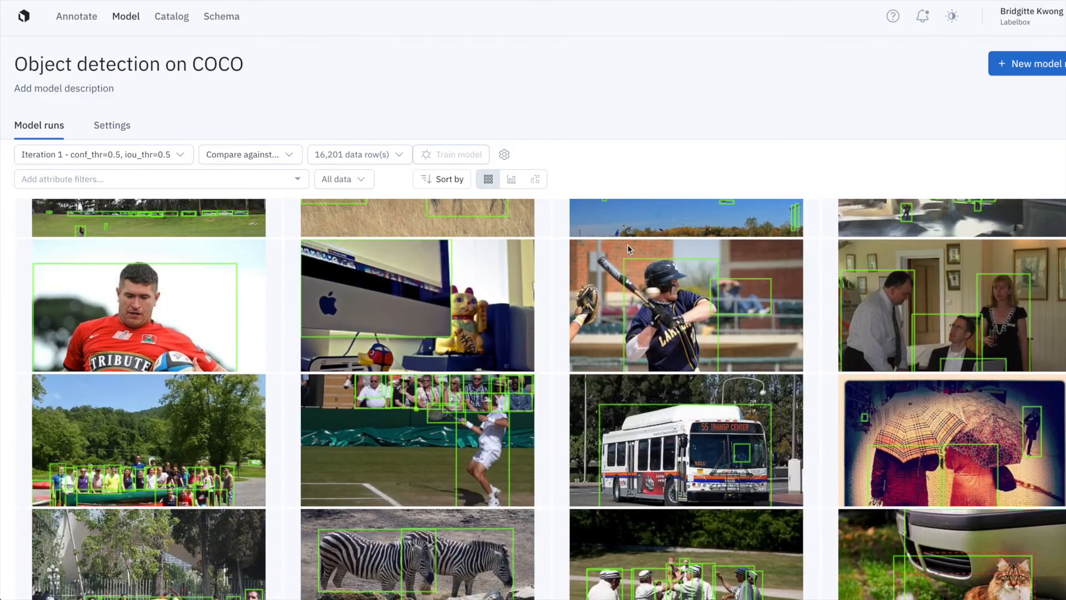
{"action": "scroll", "scroll_direction": "down", "scroll_amount": 3}
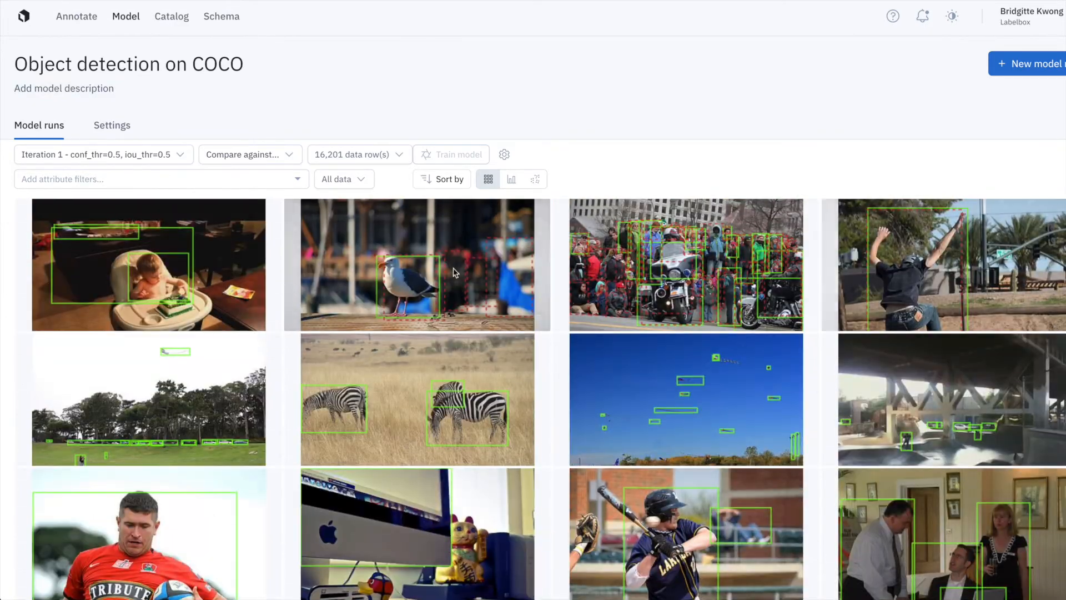
{"action": "left_click", "coordinate": [943, 264]}
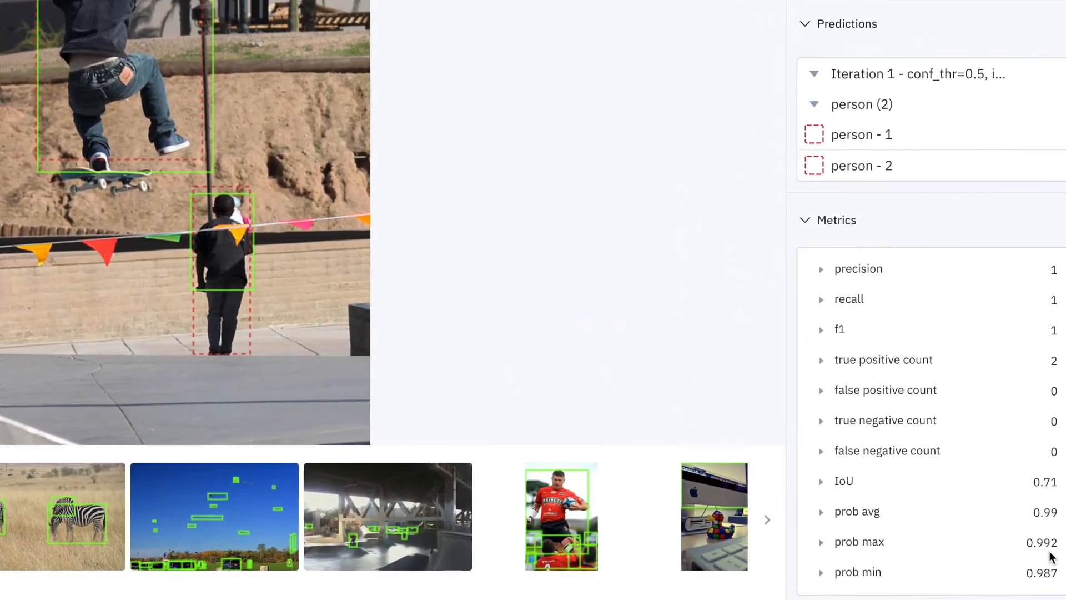
{"action": "scroll", "scroll_direction": "down", "scroll_amount": 3}
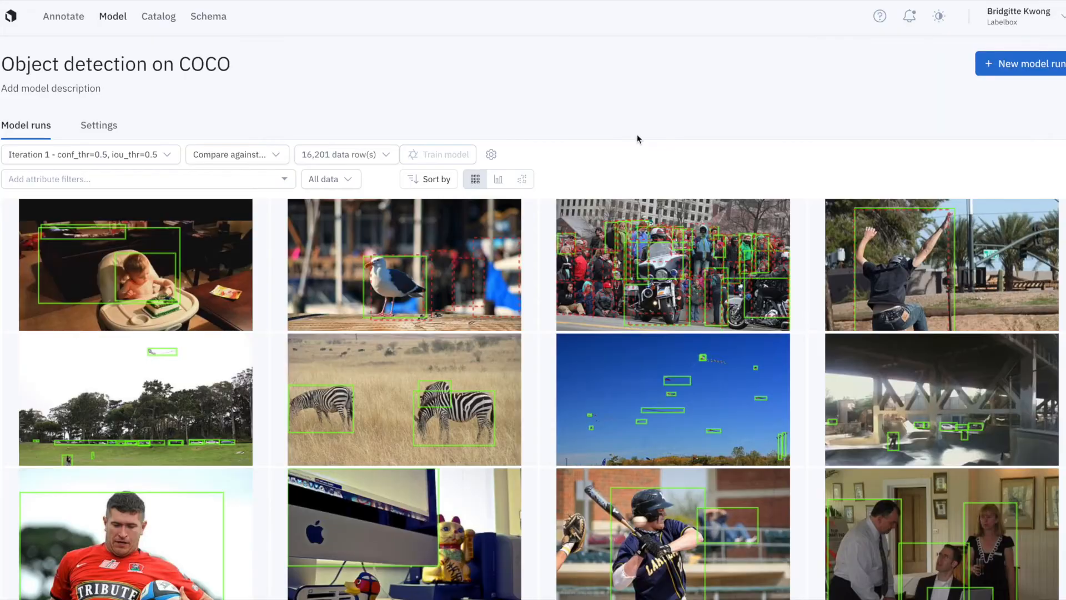
{"action": "mouse_move", "coordinate": [544, 170]}
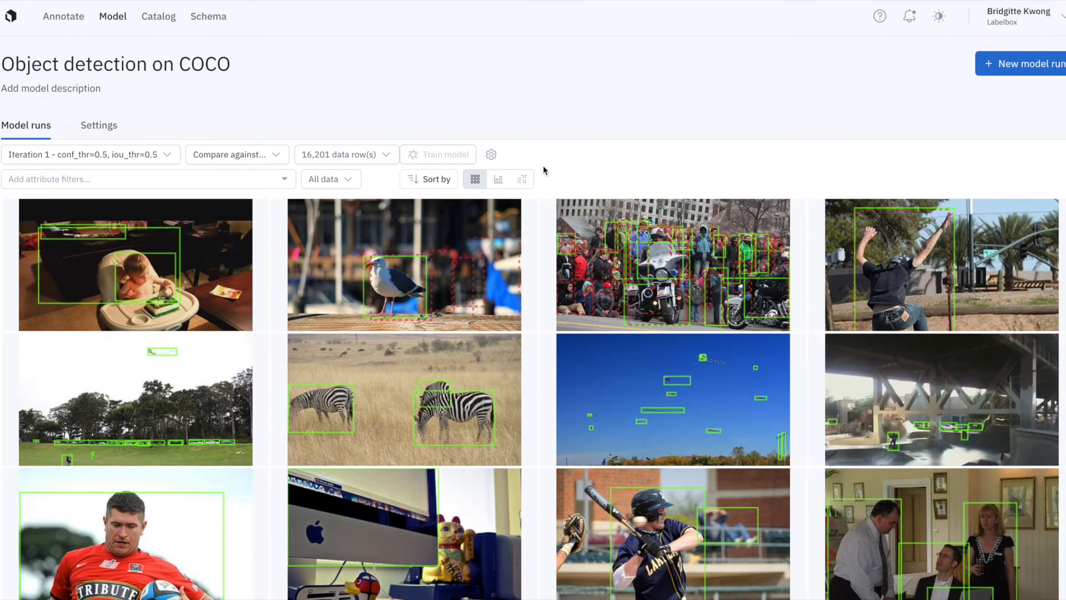
{"action": "mouse_move", "coordinate": [498, 178]}
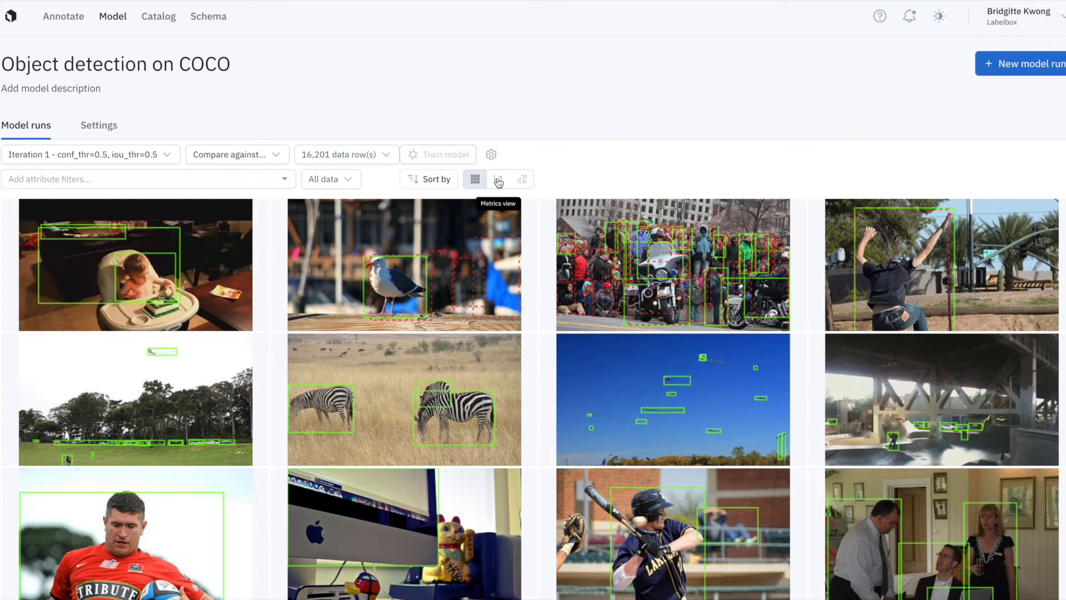
Step: Show the run's overall metrics, highlight recall 0.752, and limit them to the Test split
{"action": "left_click", "coordinate": [498, 179]}
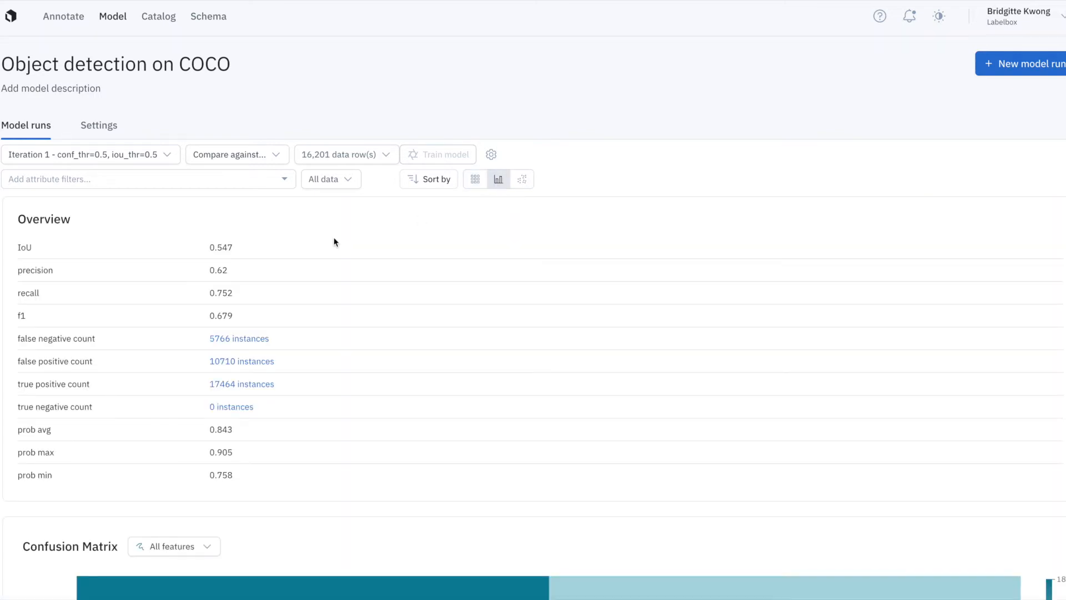
{"action": "scroll", "scroll_direction": "down", "scroll_amount": 3}
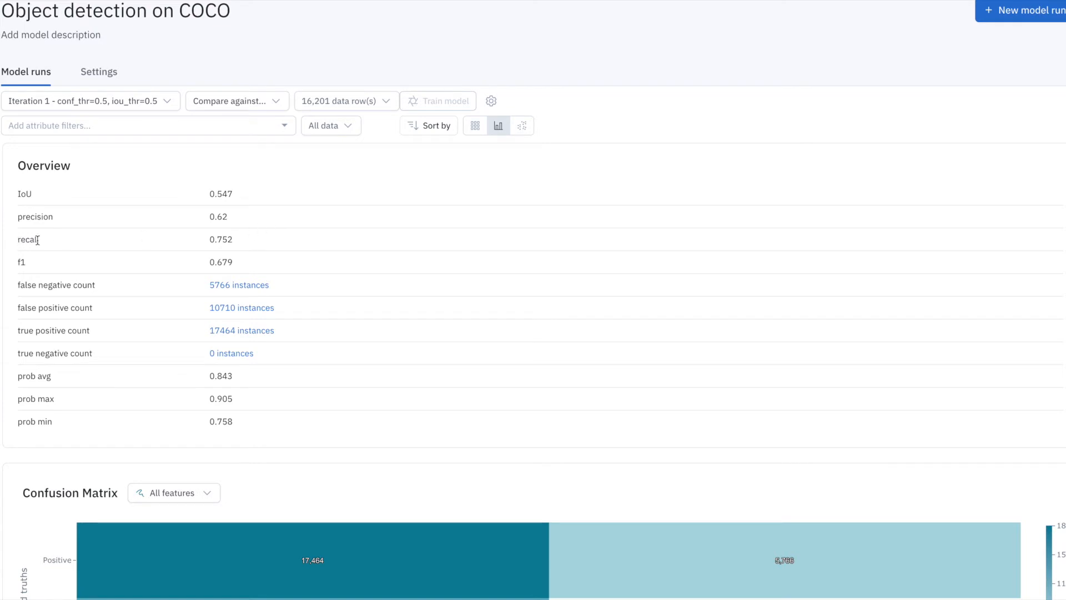
{"action": "double_click", "coordinate": [28, 239]}
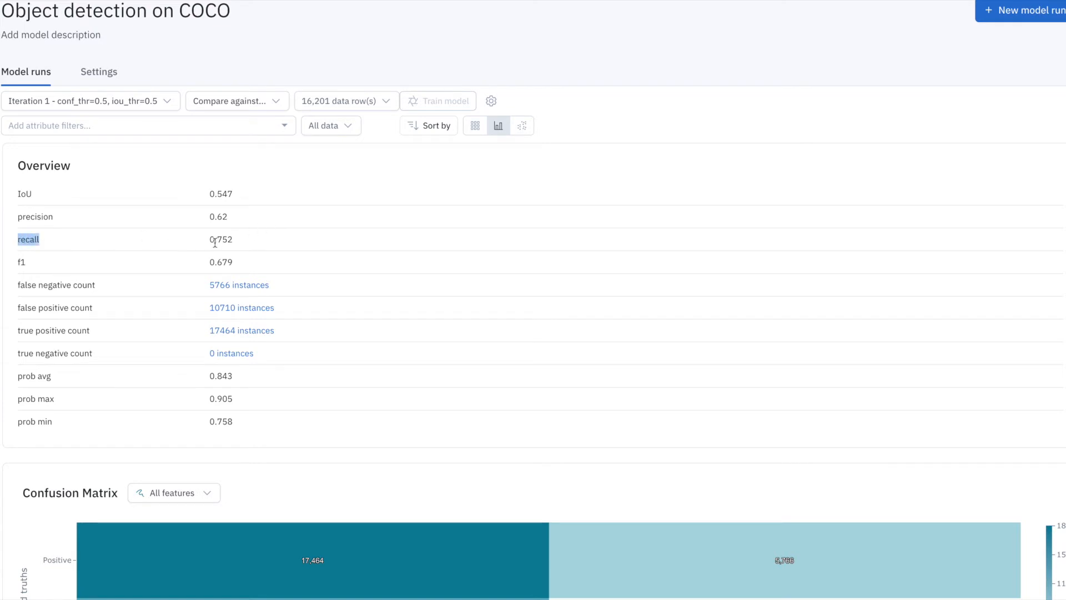
{"action": "double_click", "coordinate": [220, 240]}
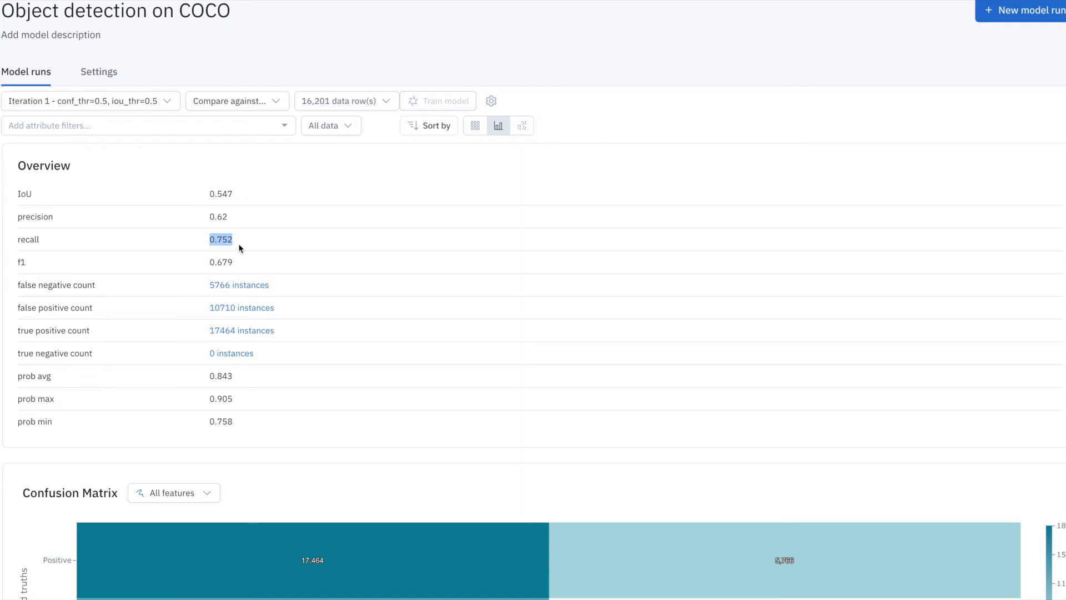
{"action": "left_click", "coordinate": [221, 238]}
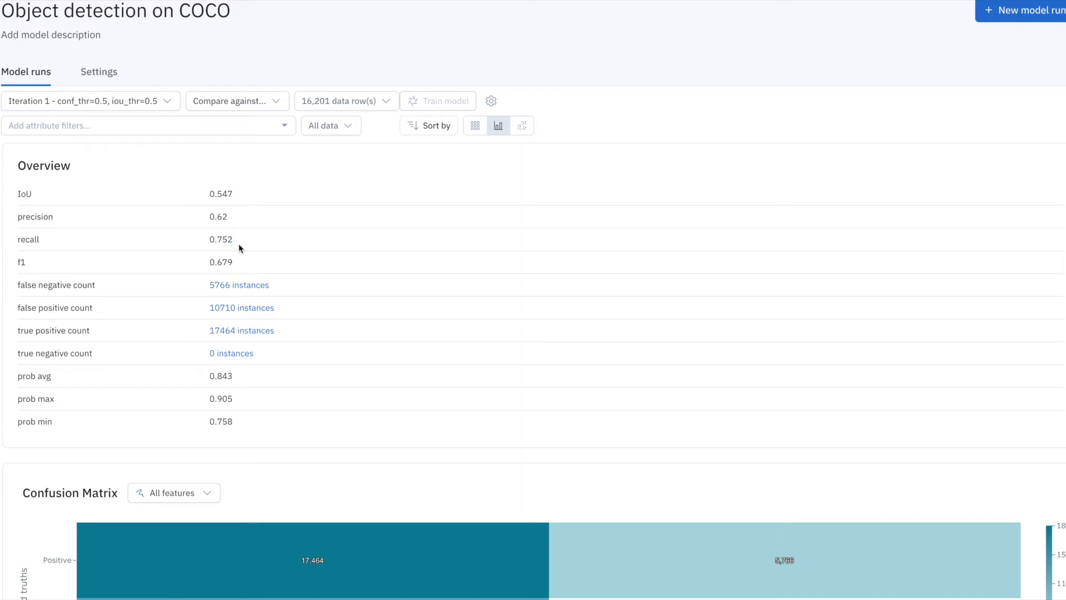
{"action": "left_click", "coordinate": [331, 126]}
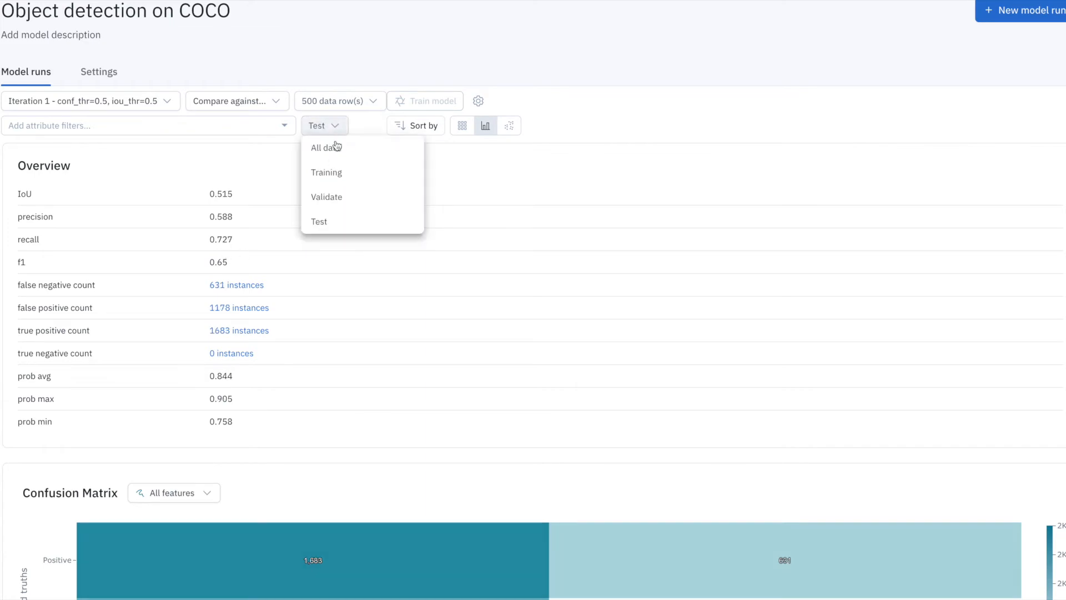
{"action": "scroll", "scroll_direction": "down", "scroll_amount": 3}
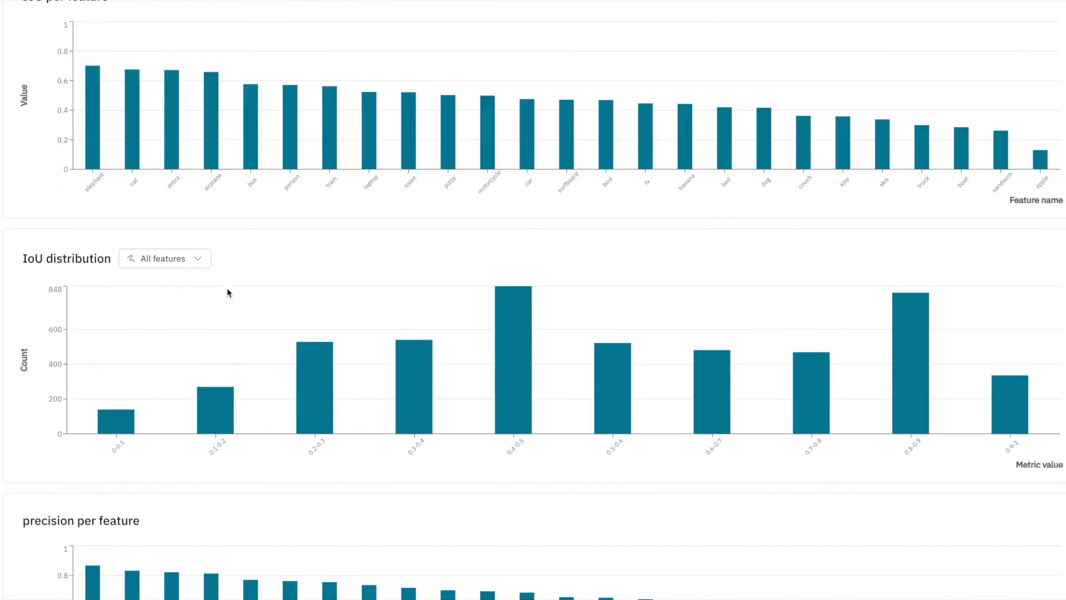
Step: Reach the per-feature recall and recall distribution charts for the Test split
{"action": "scroll", "scroll_direction": "down", "scroll_amount": 3}
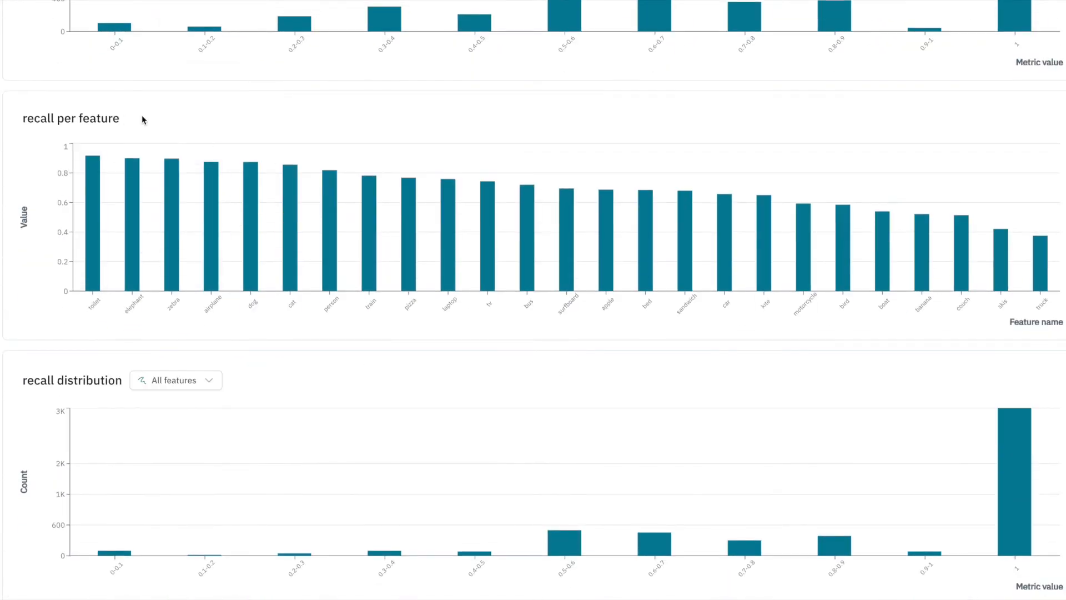
{"action": "mouse_move", "coordinate": [207, 223]}
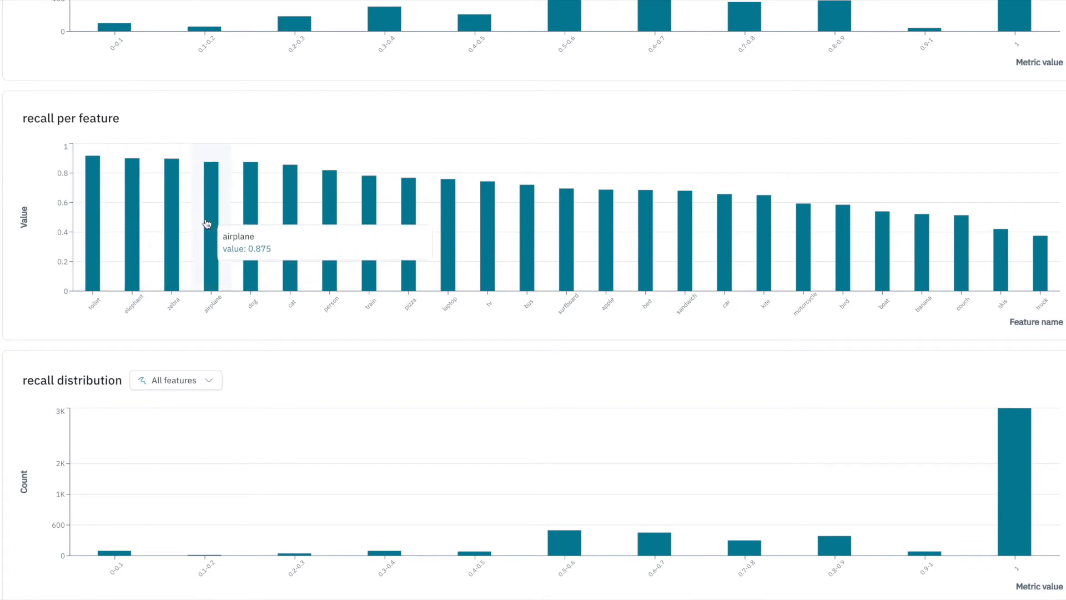
{"action": "mouse_move", "coordinate": [846, 284]}
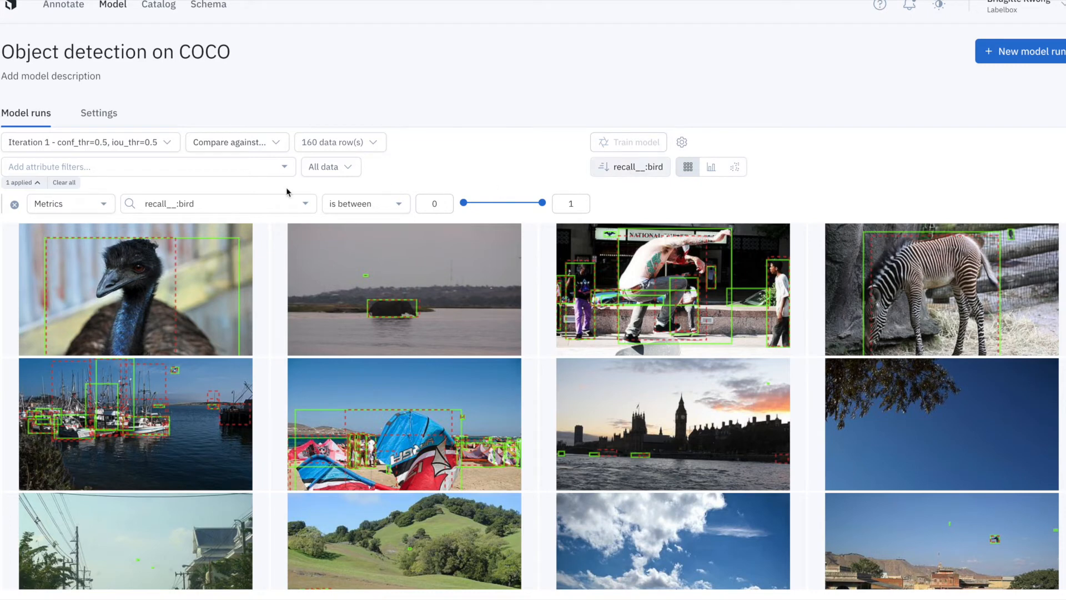
Step: Add a bird false_negative_count__ metric filter with Min 5
{"action": "left_click", "coordinate": [135, 166]}
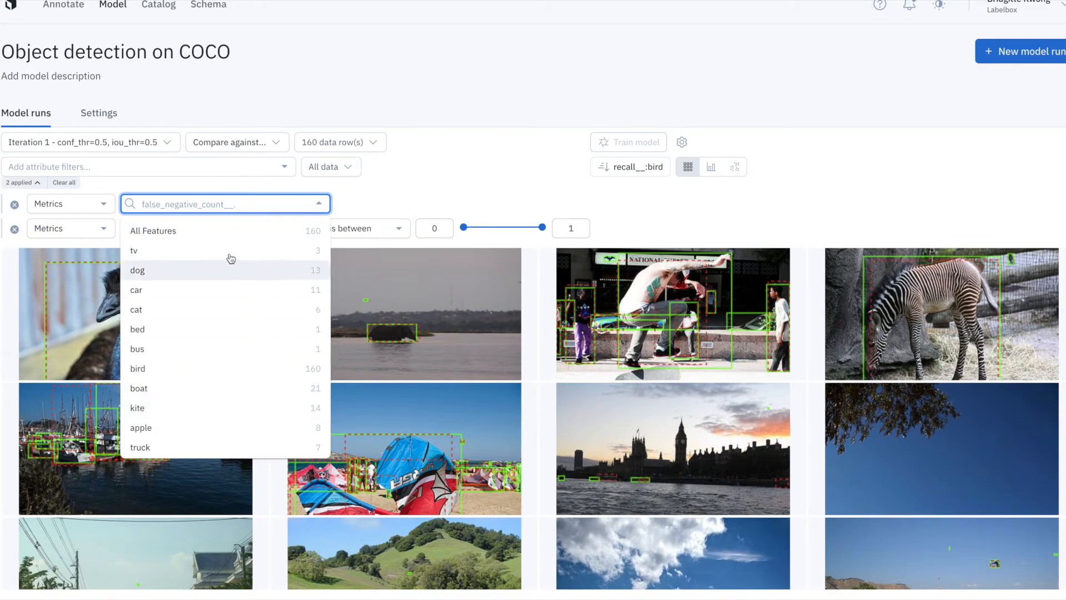
{"action": "left_click", "coordinate": [137, 367]}
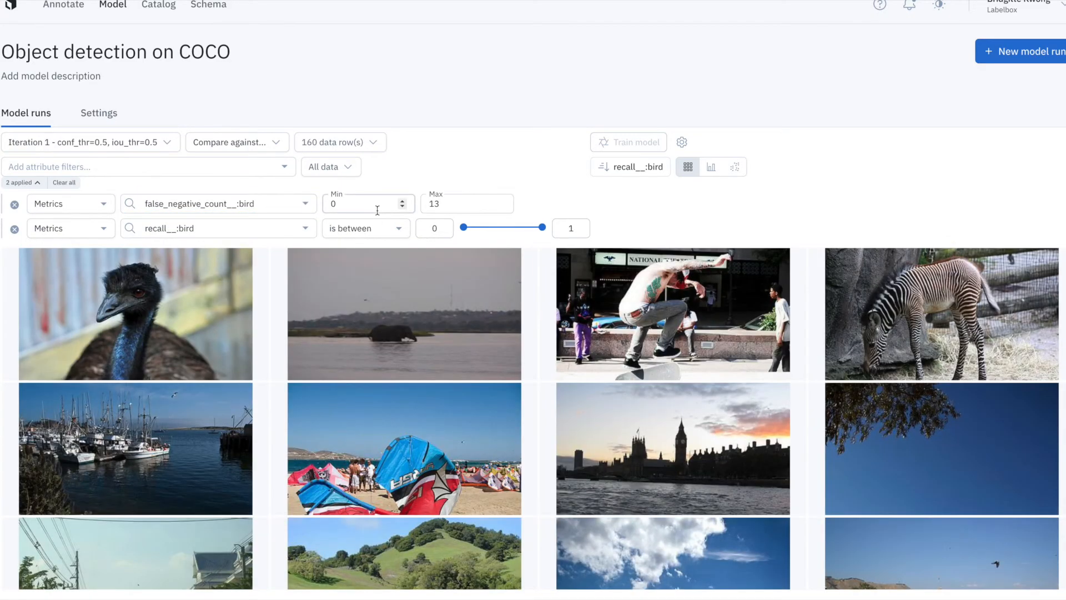
{"action": "type", "text": "5"}
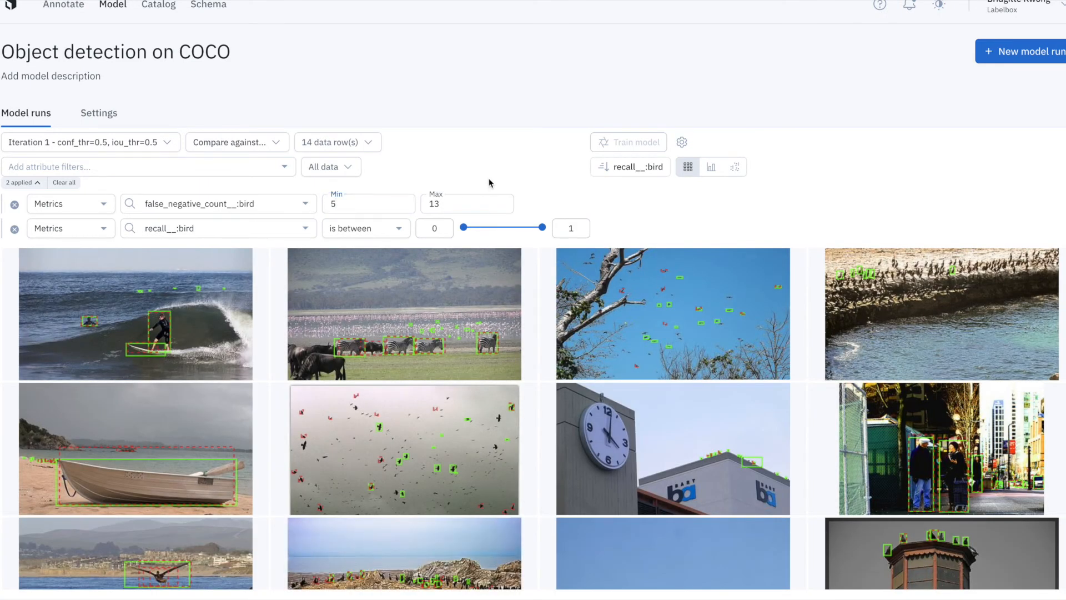
{"action": "mouse_move", "coordinate": [220, 292]}
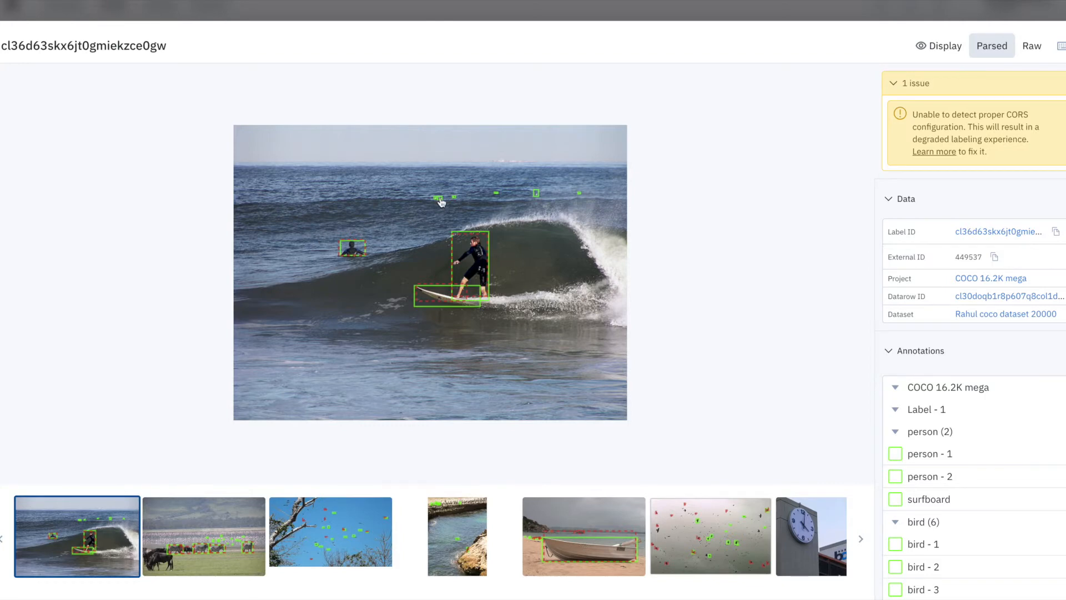
{"action": "mouse_move", "coordinate": [499, 198]}
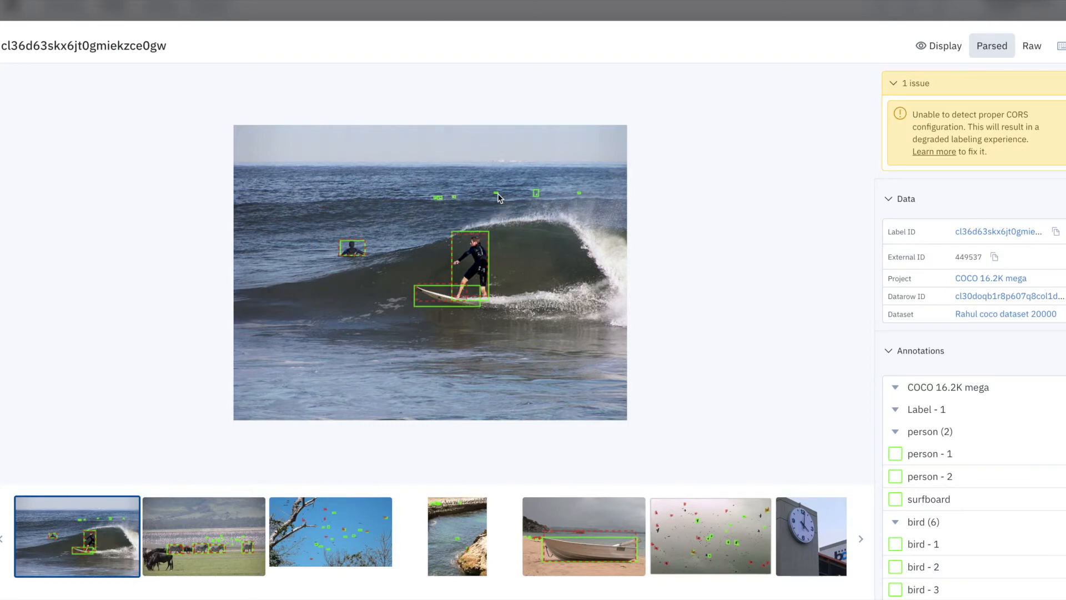
Step: Inspect the zebra and bare-branches bird images, then bring the bird-in-sky results into Catalog
{"action": "scroll", "scroll_direction": "down", "scroll_amount": 3}
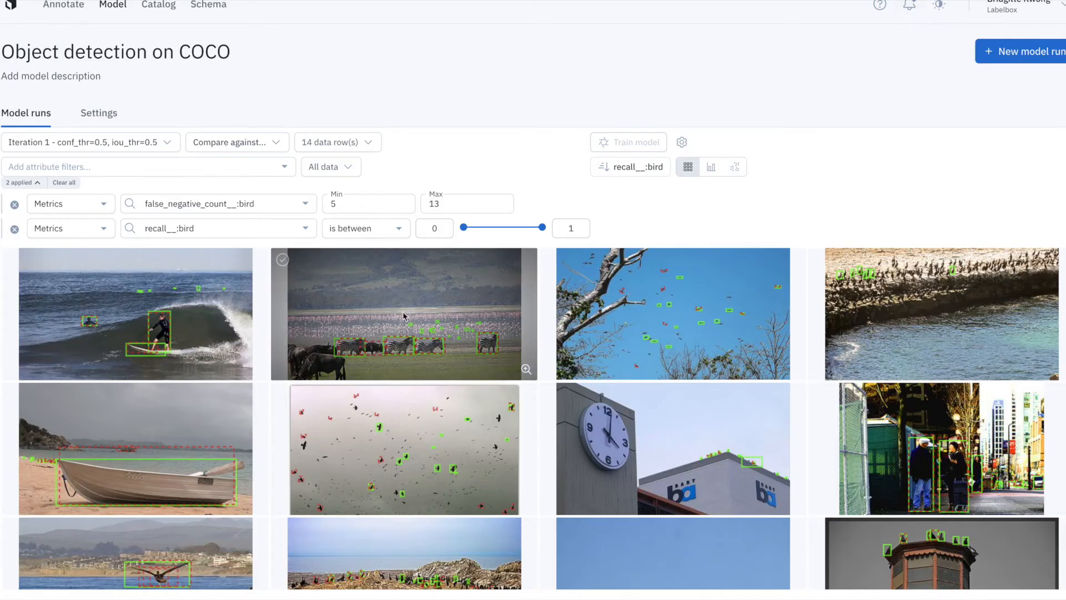
{"action": "left_click", "coordinate": [526, 369]}
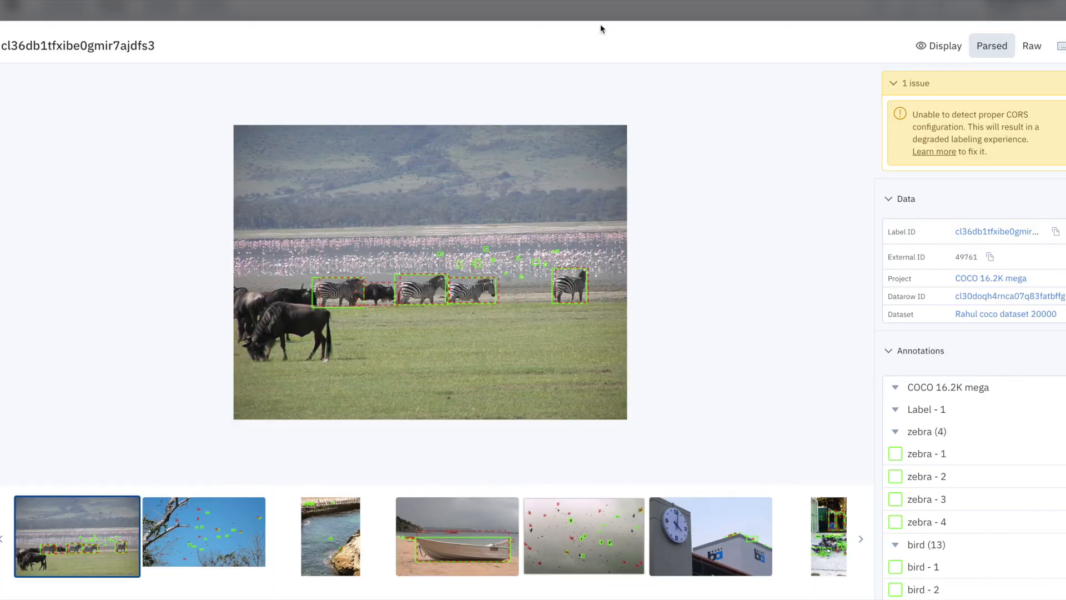
{"action": "left_click", "coordinate": [203, 535]}
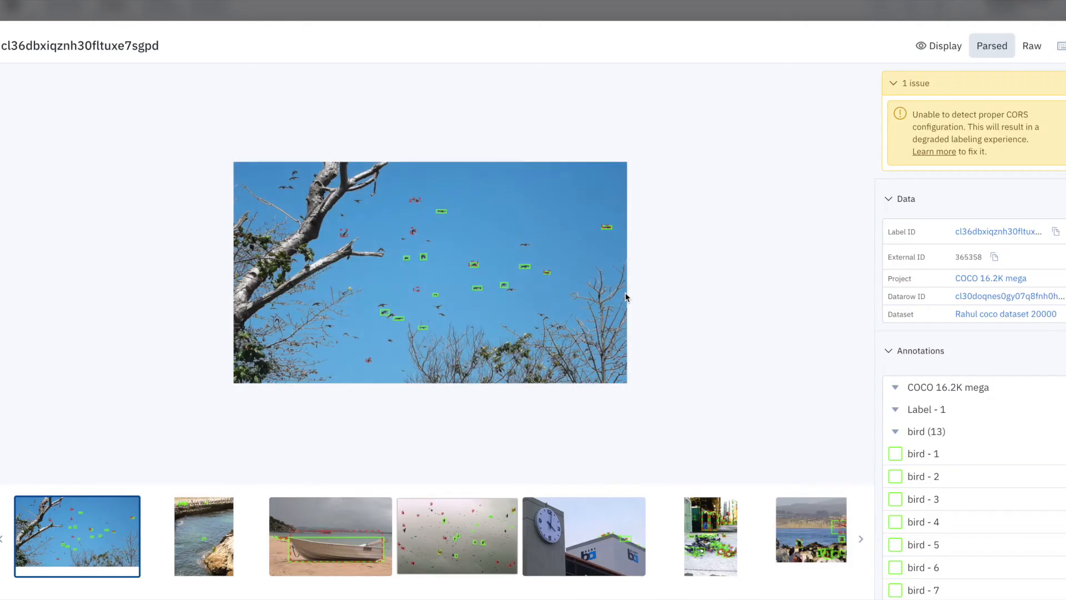
{"action": "mouse_move", "coordinate": [447, 217]}
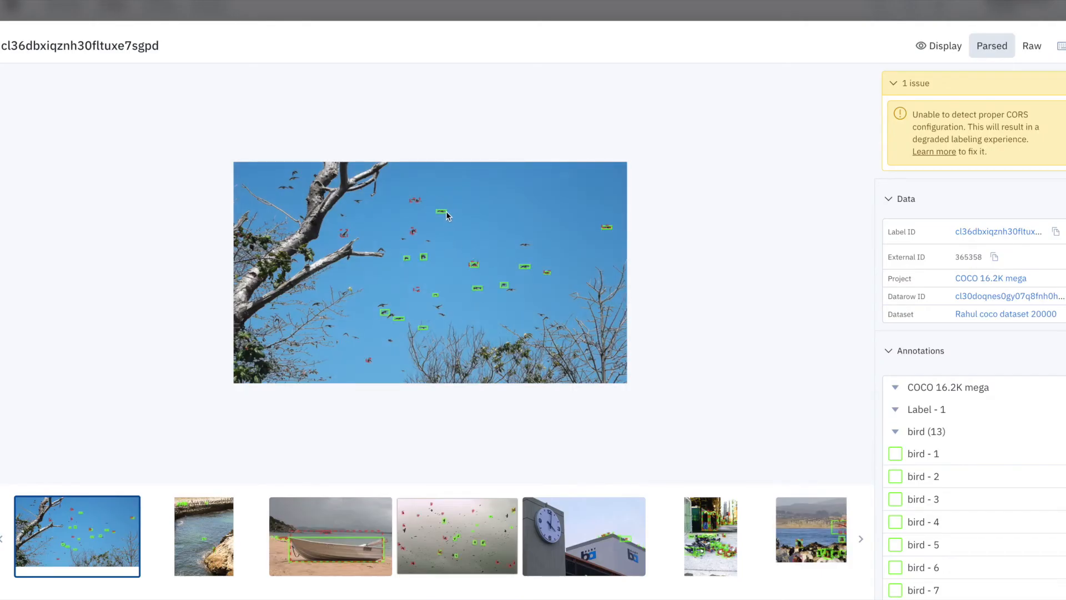
{"action": "mouse_move", "coordinate": [422, 258]}
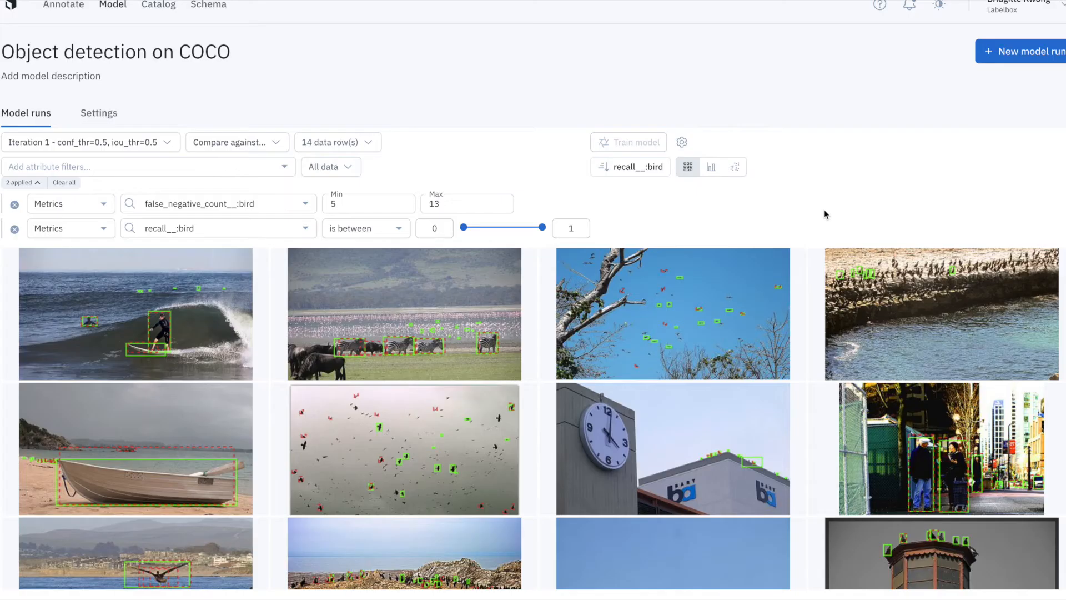
{"action": "left_click", "coordinate": [403, 447]}
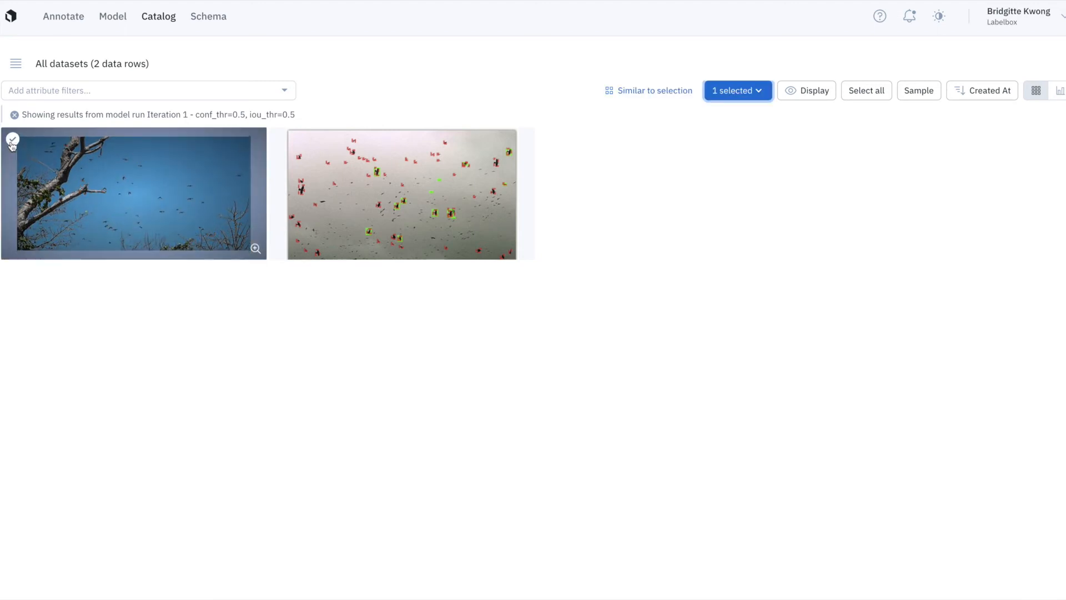
Step: Find data rows similar to both bird images and save them as function 'many birds in sky'
{"action": "left_click", "coordinate": [401, 193]}
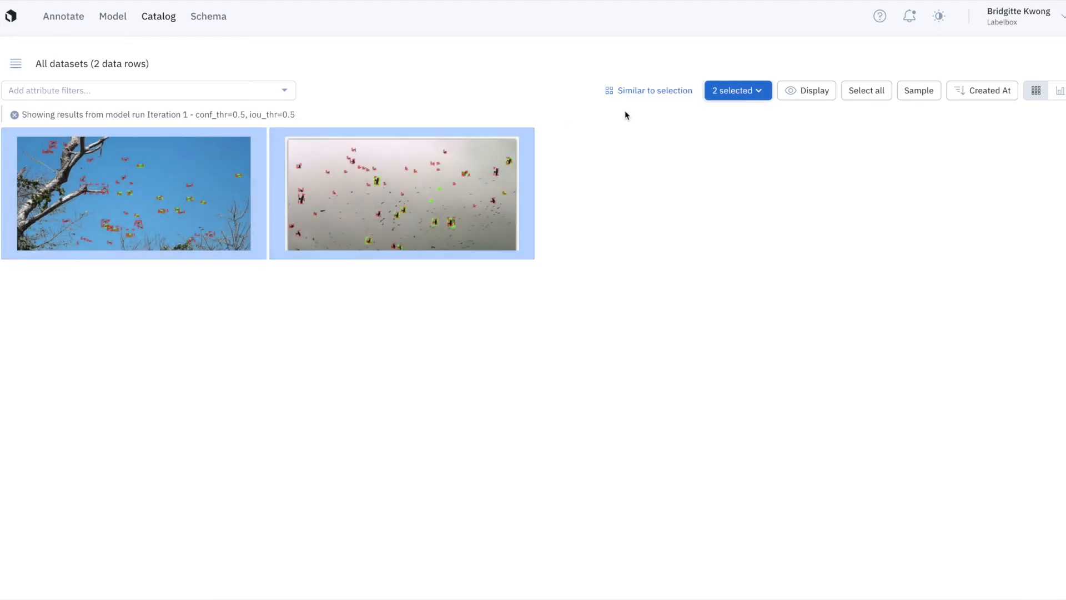
{"action": "left_click", "coordinate": [736, 90]}
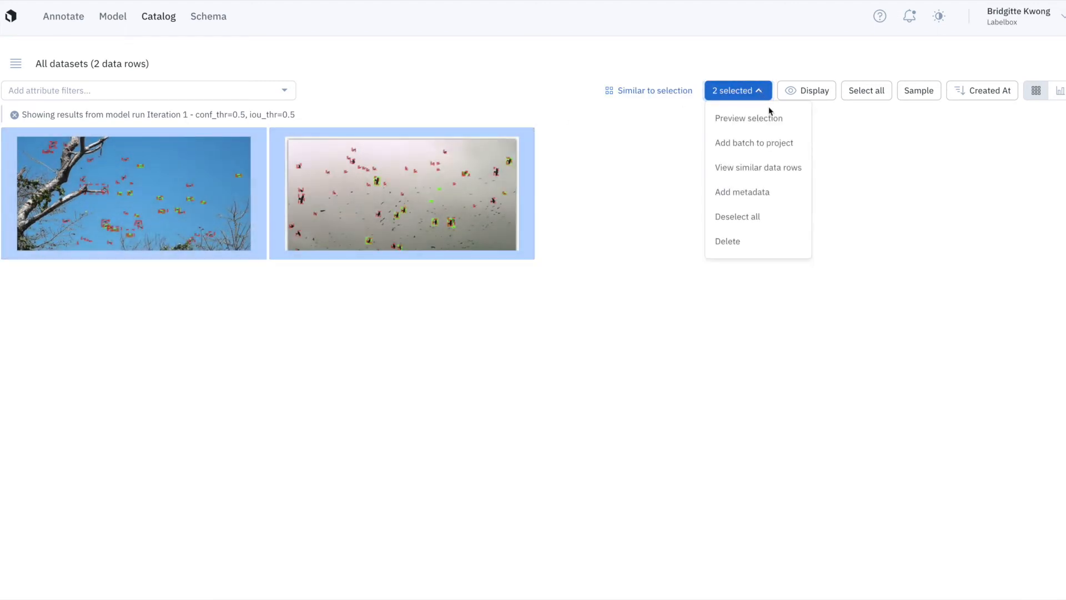
{"action": "left_click", "coordinate": [757, 168]}
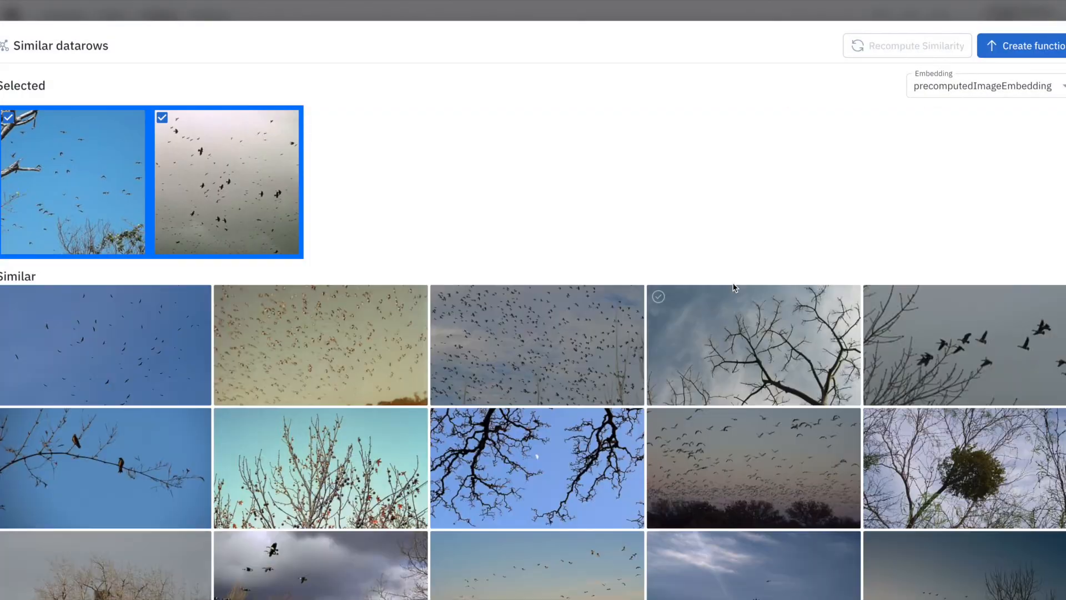
{"action": "scroll", "scroll_direction": "down", "scroll_amount": 3}
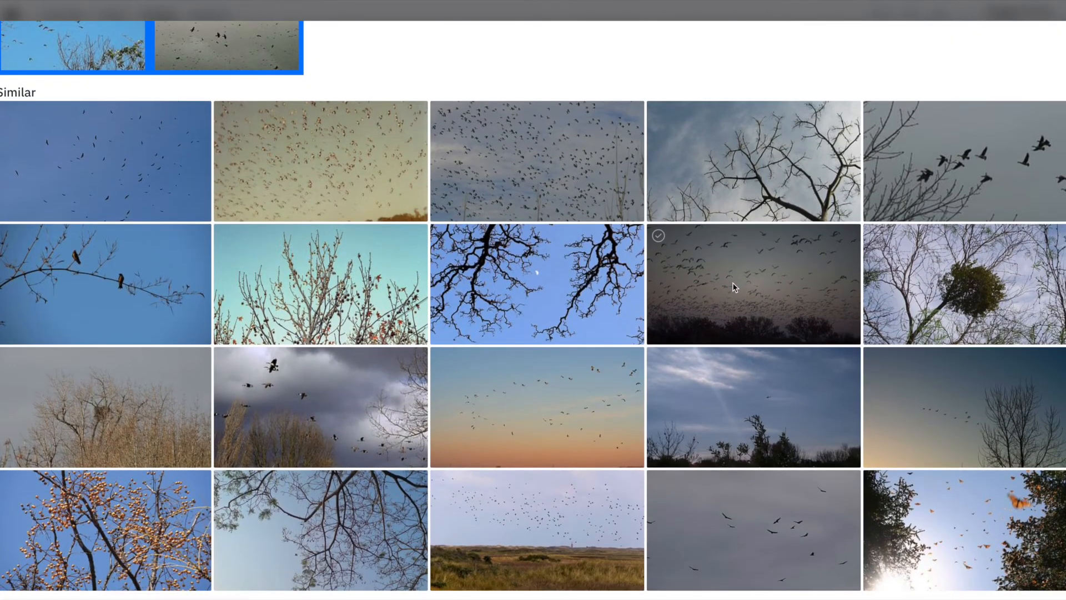
{"action": "type", "text": "many birds in sky"}
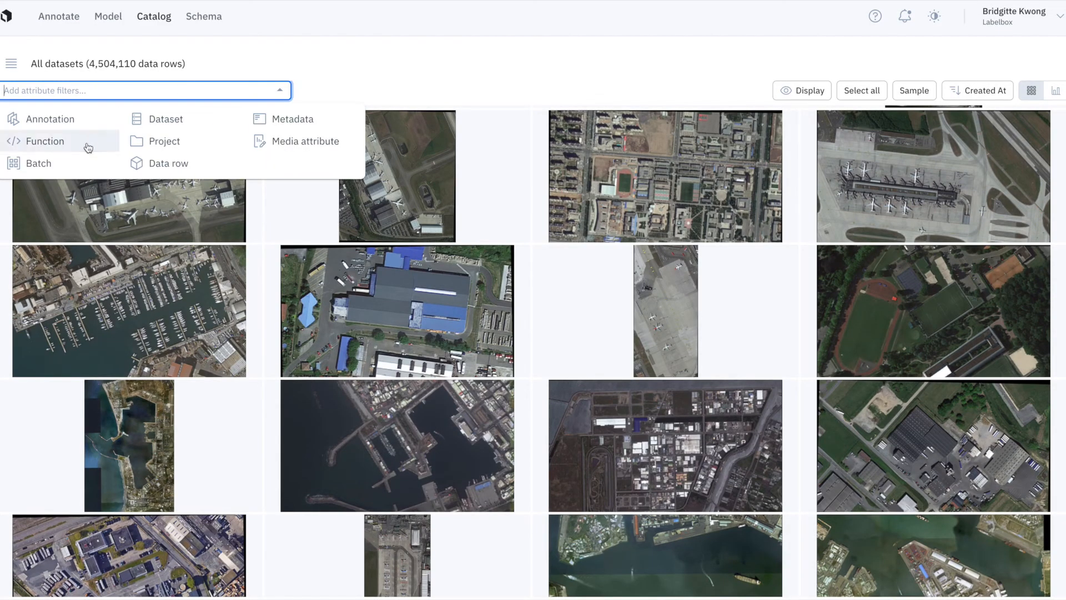
Step: Filter Catalog by the 'many birds in sky' function at 0.7–1, leaving 231 rows, then start an annotation filter
{"action": "type", "text": "many"}
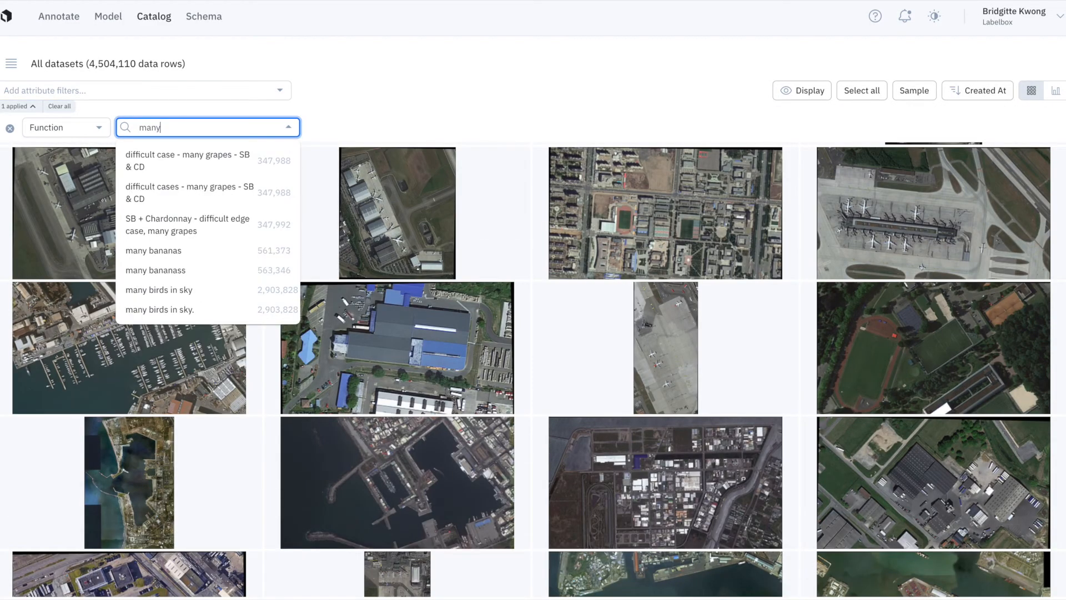
{"action": "left_click", "coordinate": [160, 310]}
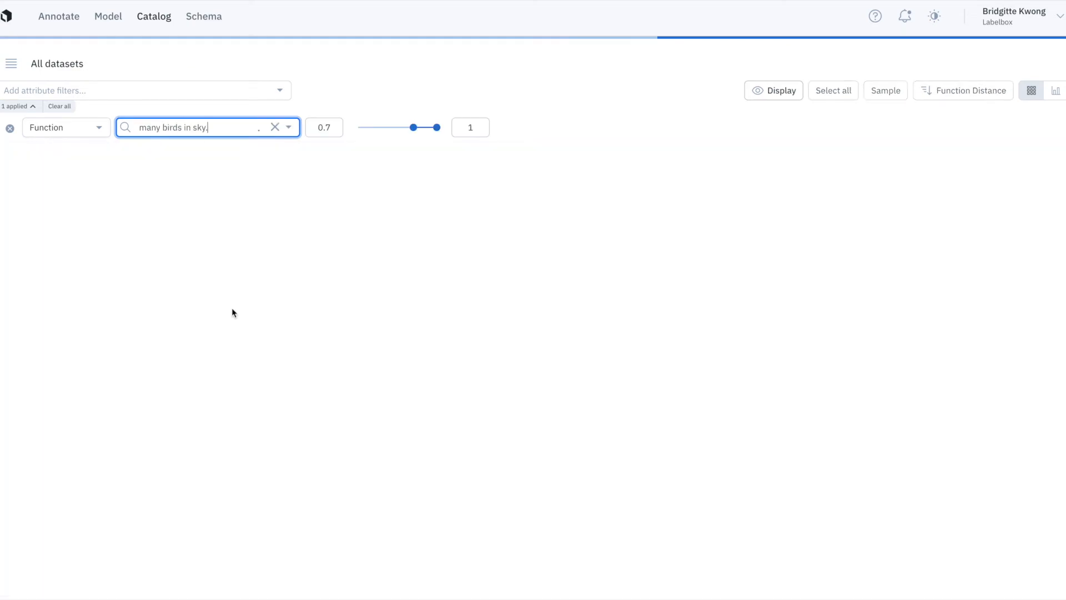
{"action": "key", "text": "Enter"}
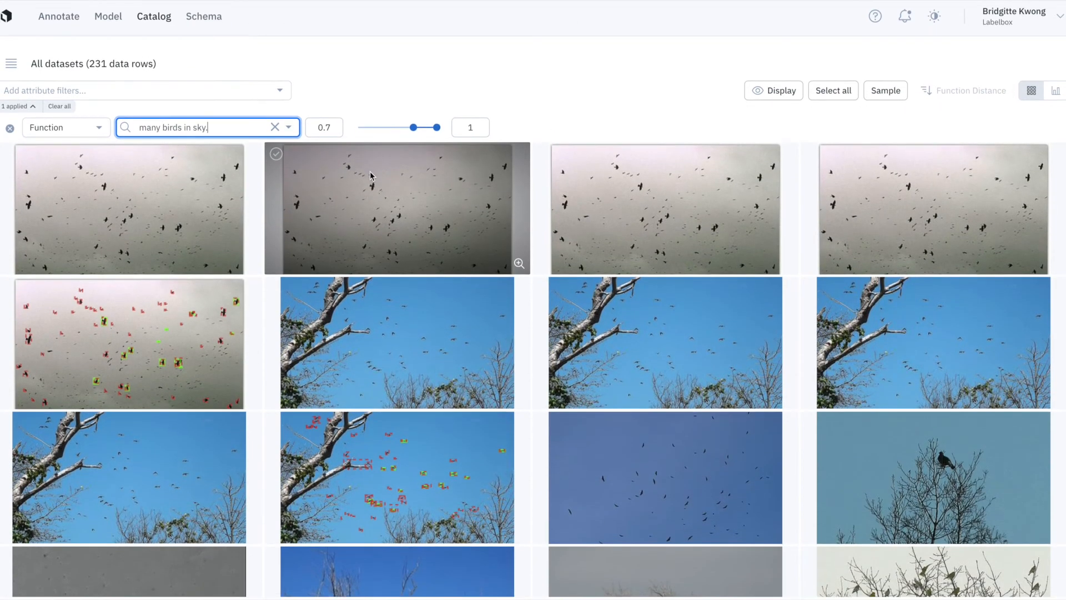
{"action": "scroll", "scroll_direction": "down", "scroll_amount": 3}
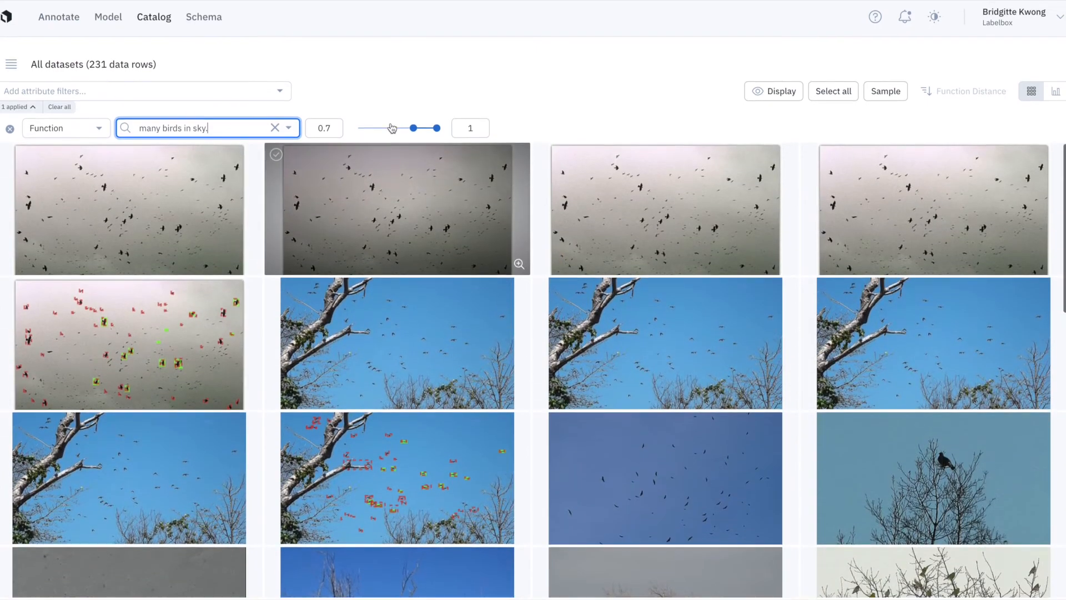
{"action": "left_click", "coordinate": [135, 90]}
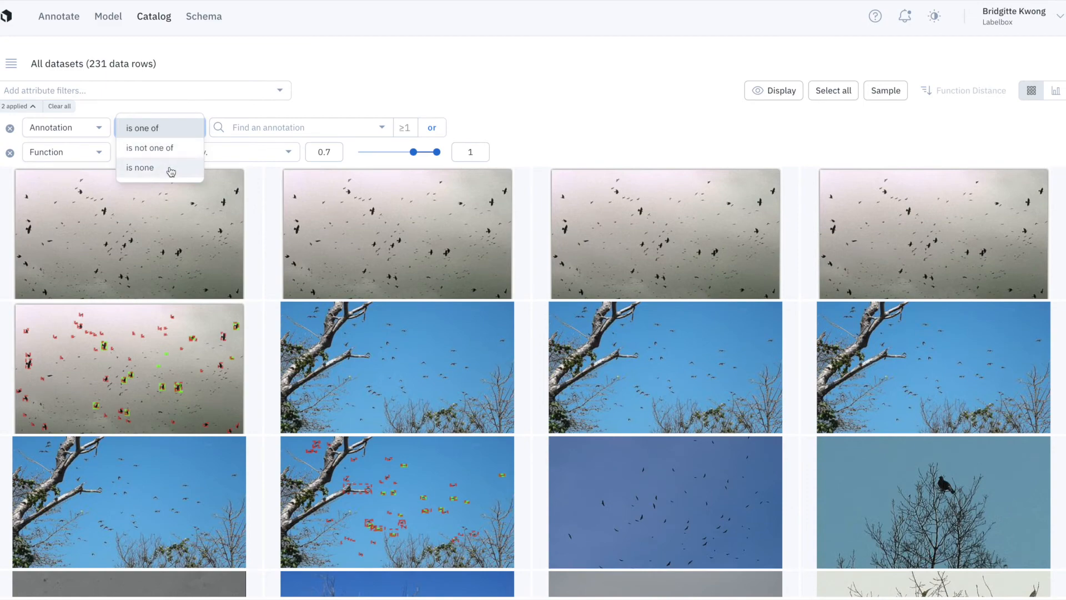
Step: Filter to Annotation 'is none', leaving the 226 unannotated bird-in-sky images
{"action": "left_click", "coordinate": [140, 168]}
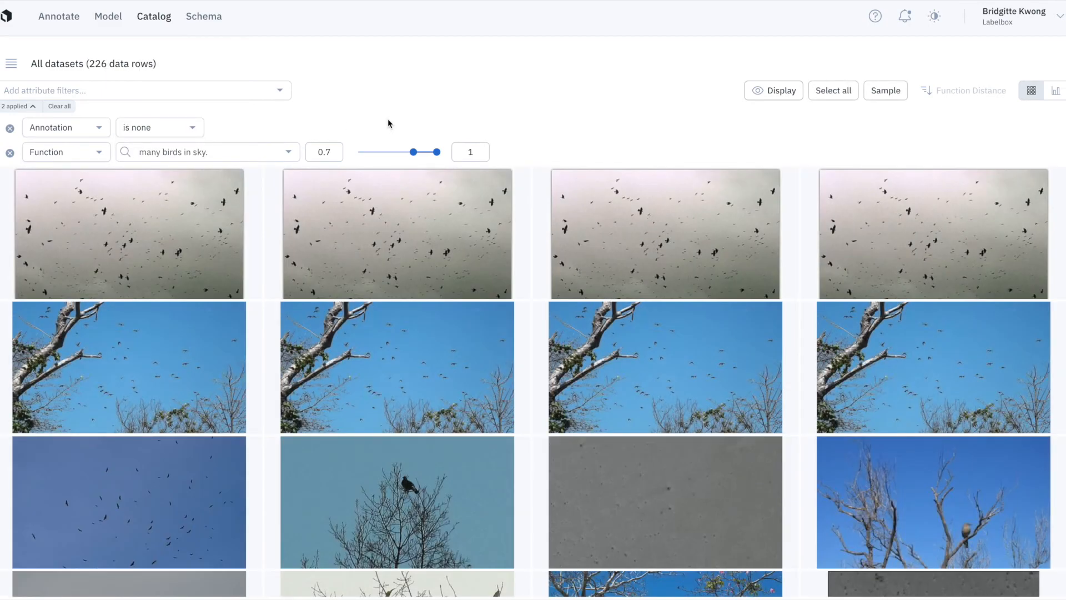
{"action": "scroll", "scroll_direction": "down", "scroll_amount": 3}
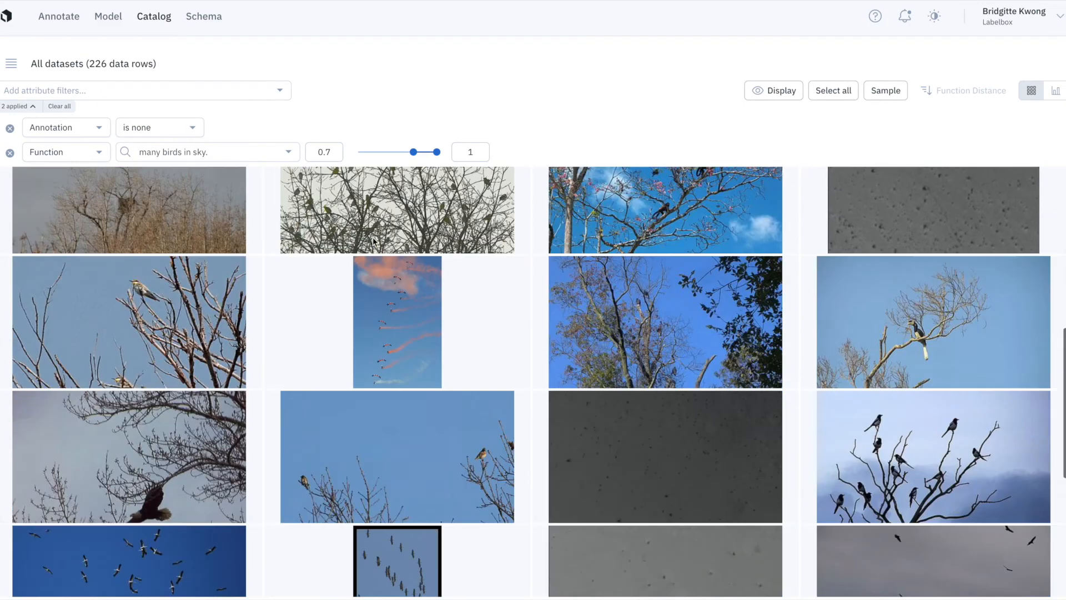
{"action": "scroll", "scroll_direction": "down", "scroll_amount": 3}
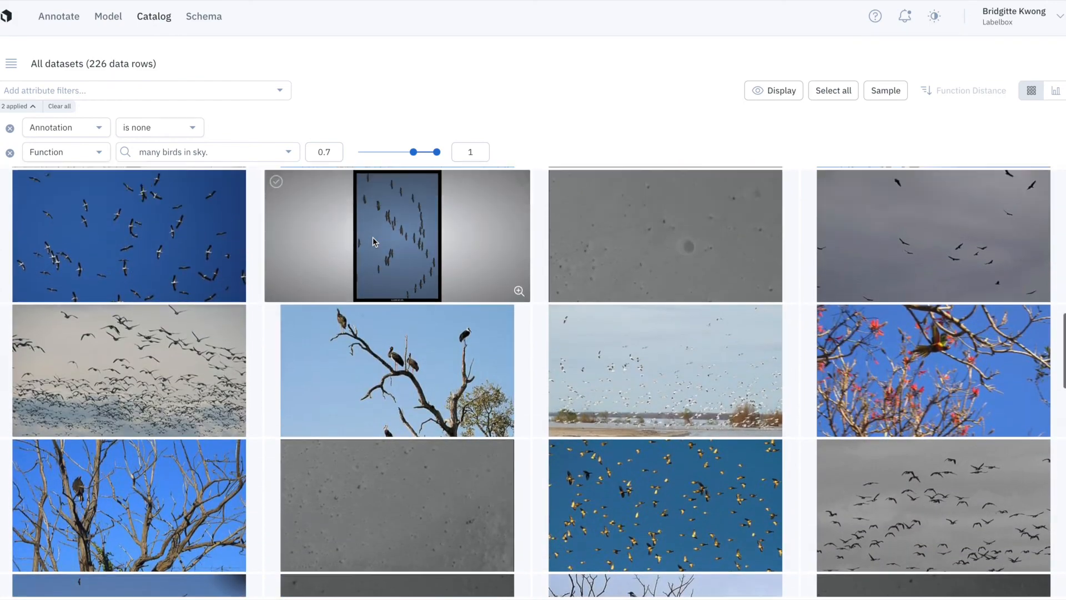
Step: Select 20 of the unlabeled images and send them as a batch to a labeling project
{"action": "left_click", "coordinate": [885, 90]}
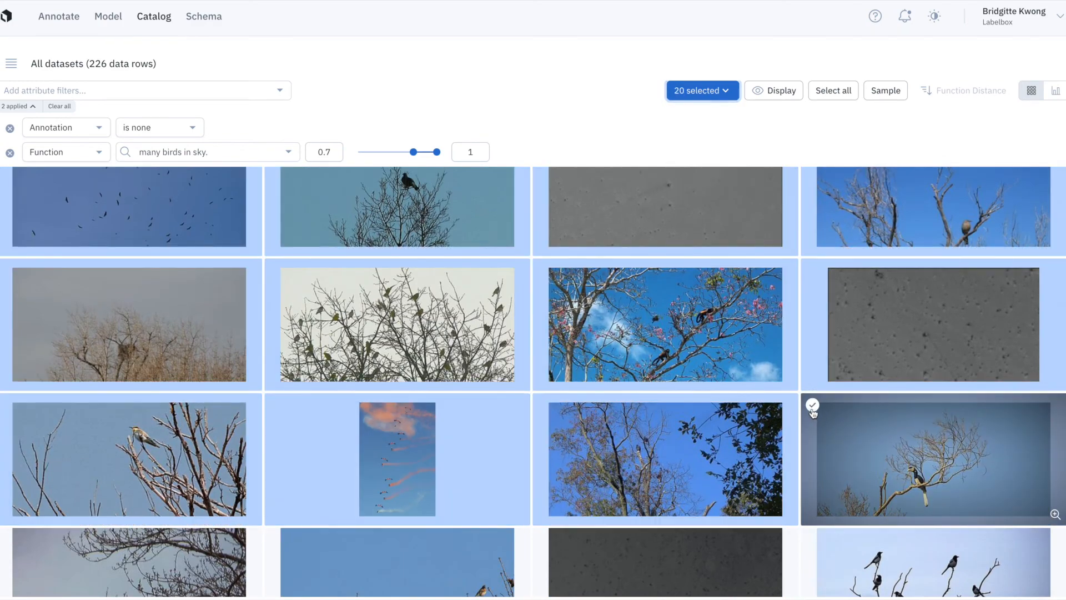
{"action": "left_click", "coordinate": [702, 90]}
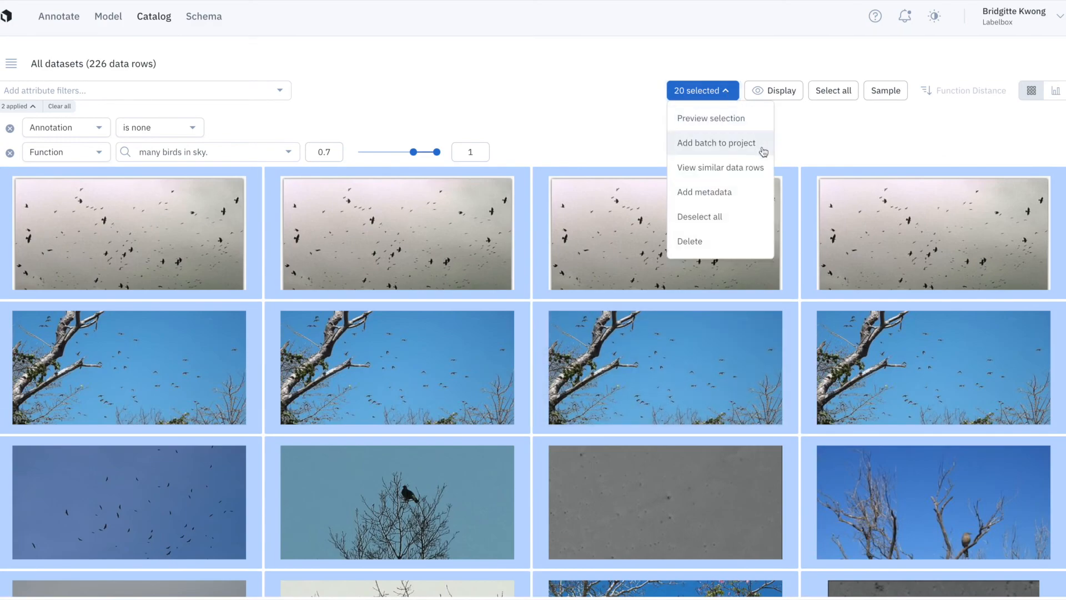
{"action": "left_click", "coordinate": [107, 17]}
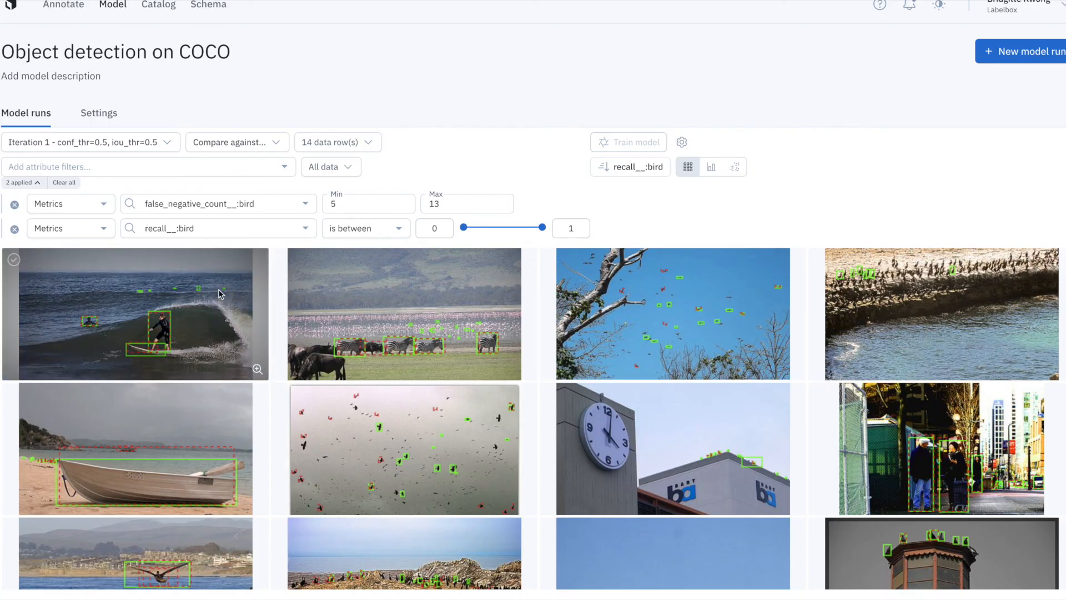